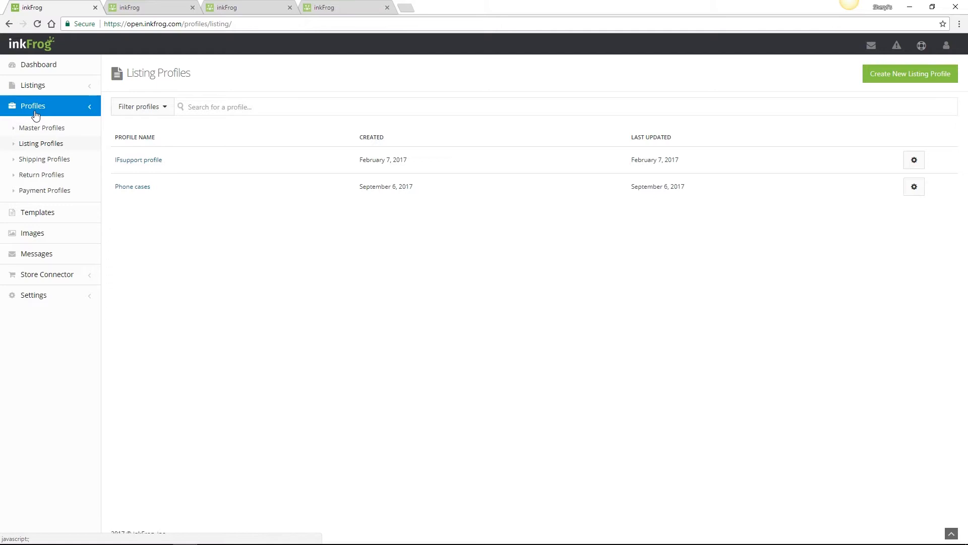
Reveal the gear action menu beside the IFsupport profile on the Listing Profiles page.
scroll("down", 3)
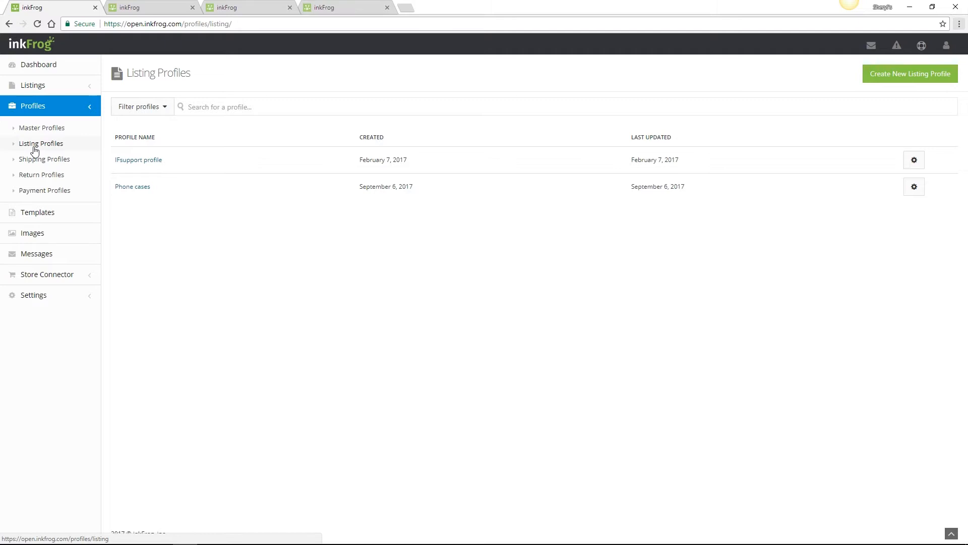
mouse_move(786, 159)
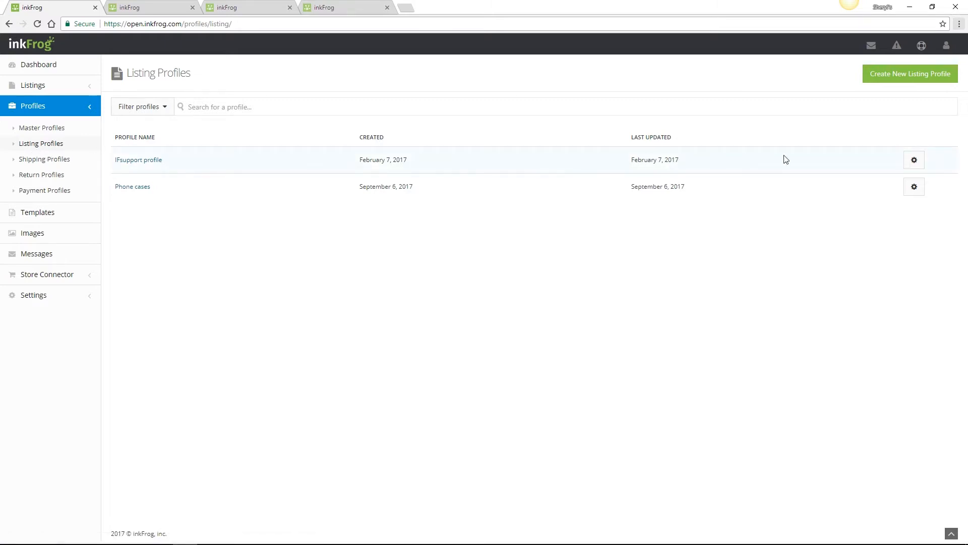
left_click(914, 159)
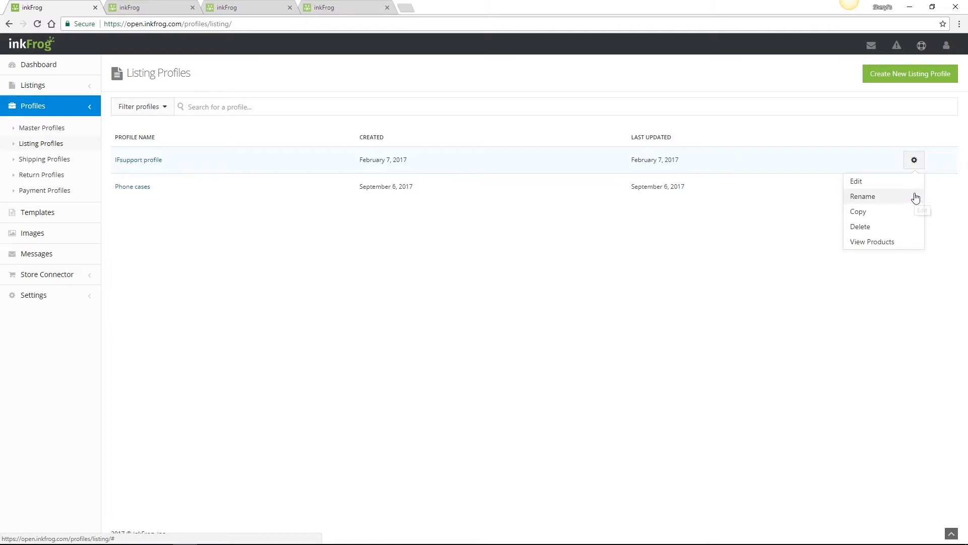
mouse_move(914, 241)
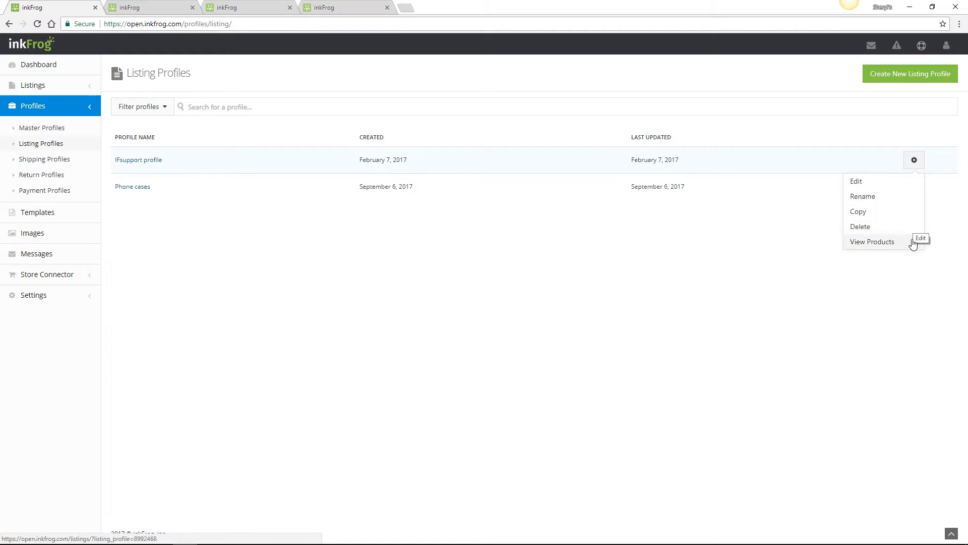
mouse_move(914, 243)
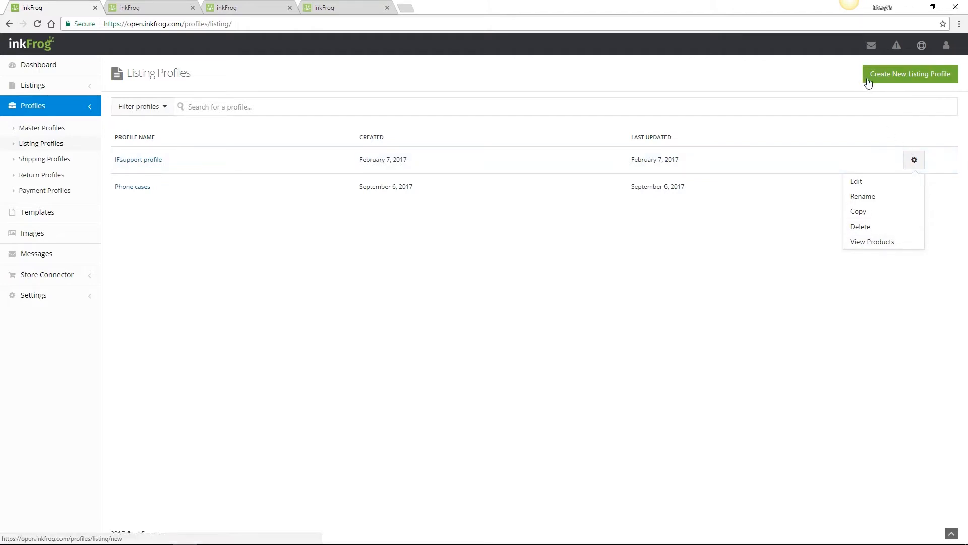
Review the Phone cases profile's general settings, item condition, MPN and brand details.
left_click(856, 181)
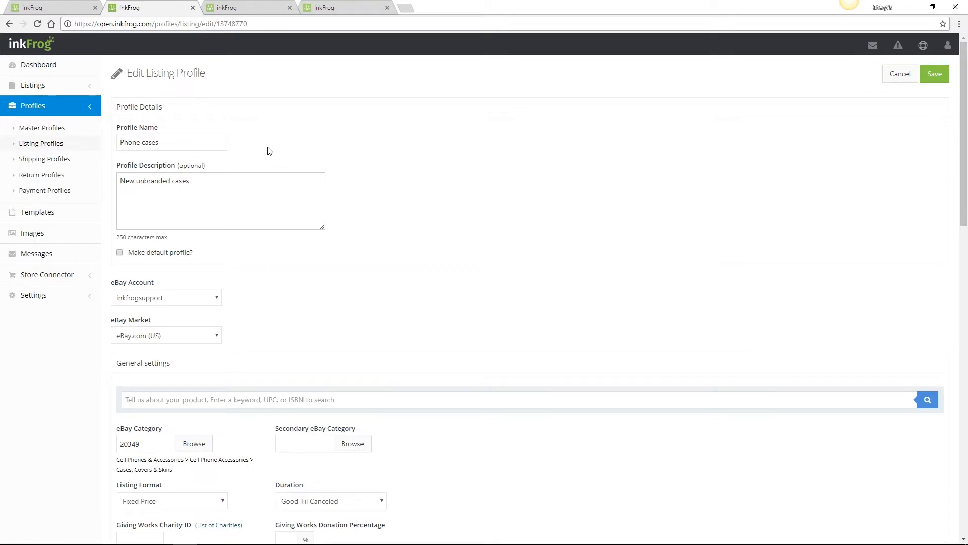
mouse_move(213, 184)
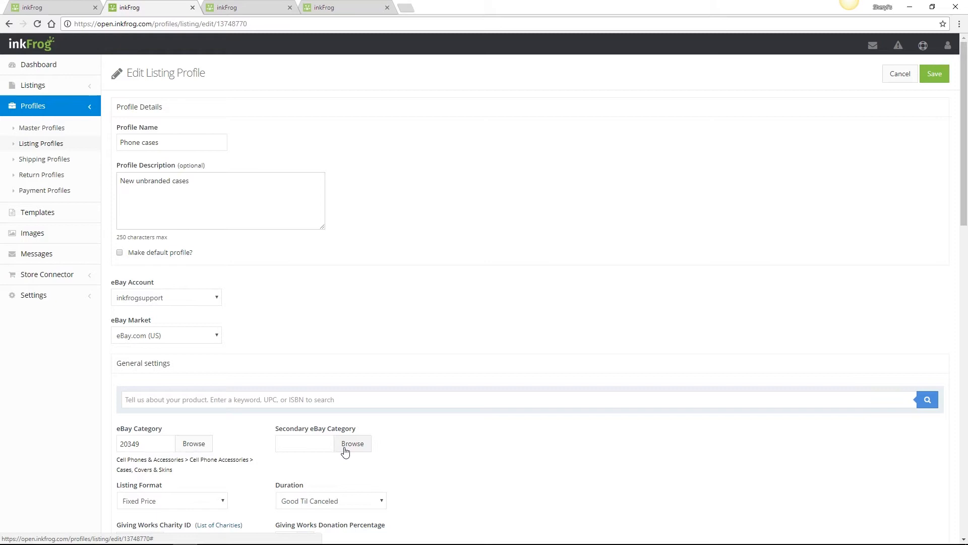
mouse_move(350, 451)
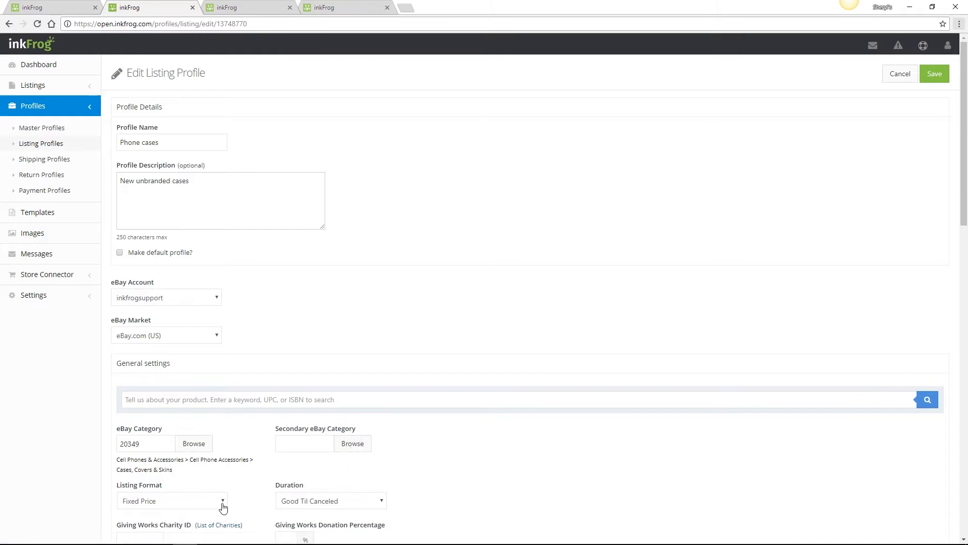
mouse_move(304, 507)
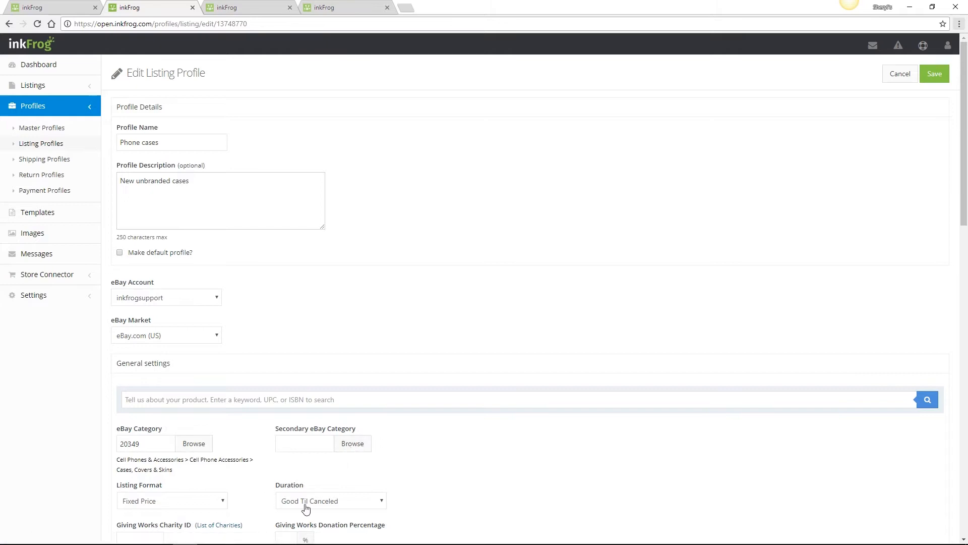
scroll("down", 3)
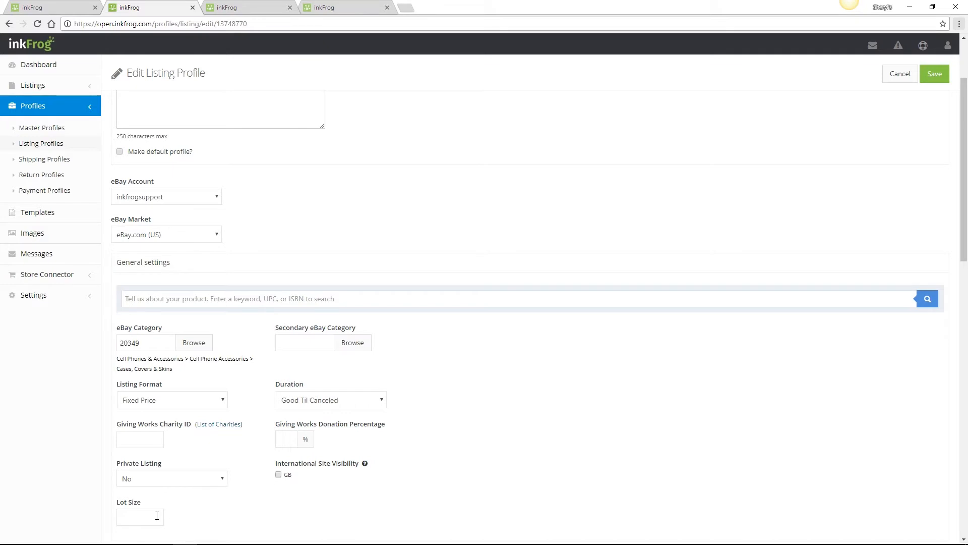
scroll("down", 3)
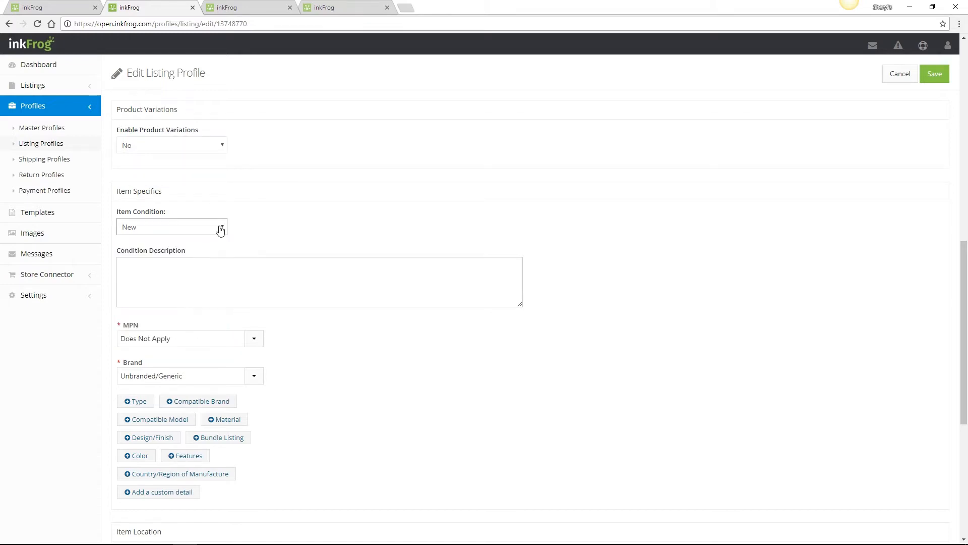
left_click(319, 282)
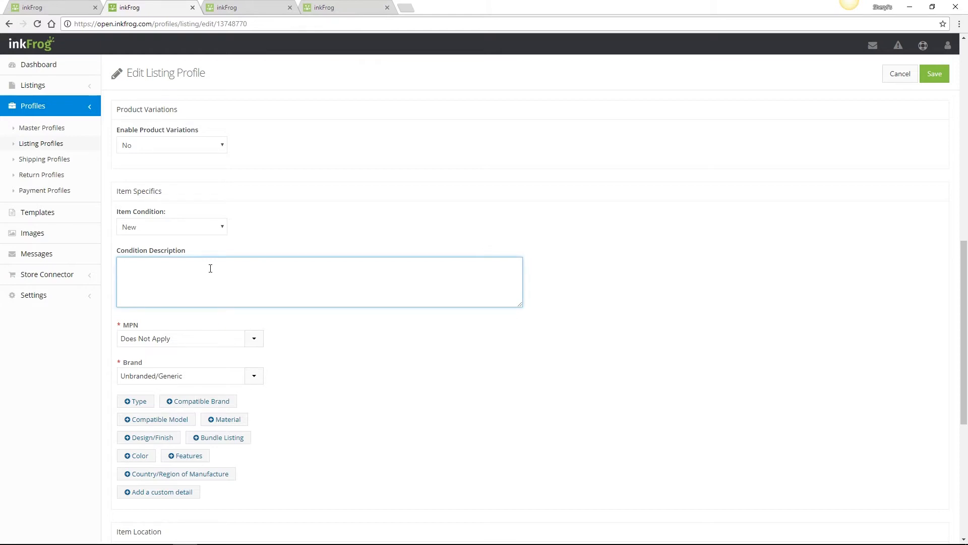
mouse_move(131, 236)
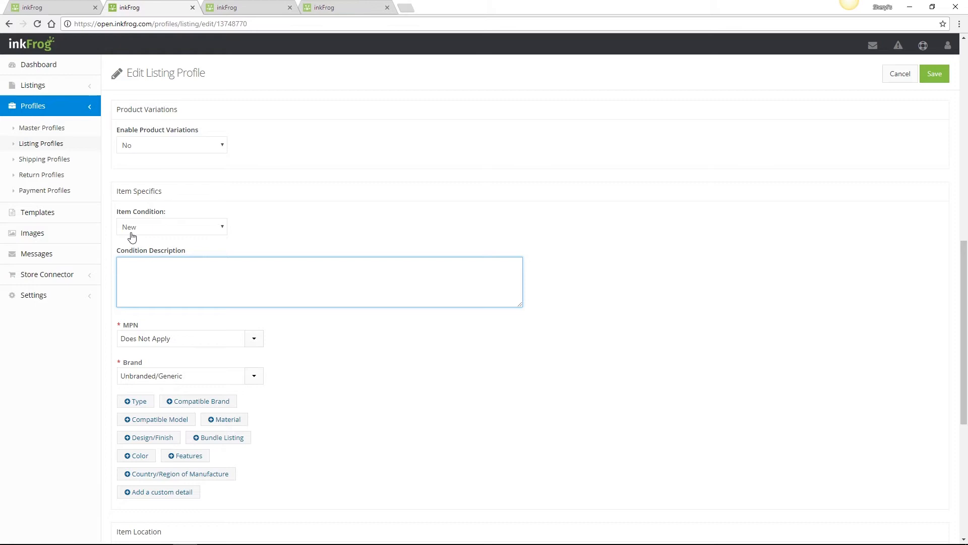
left_click(185, 338)
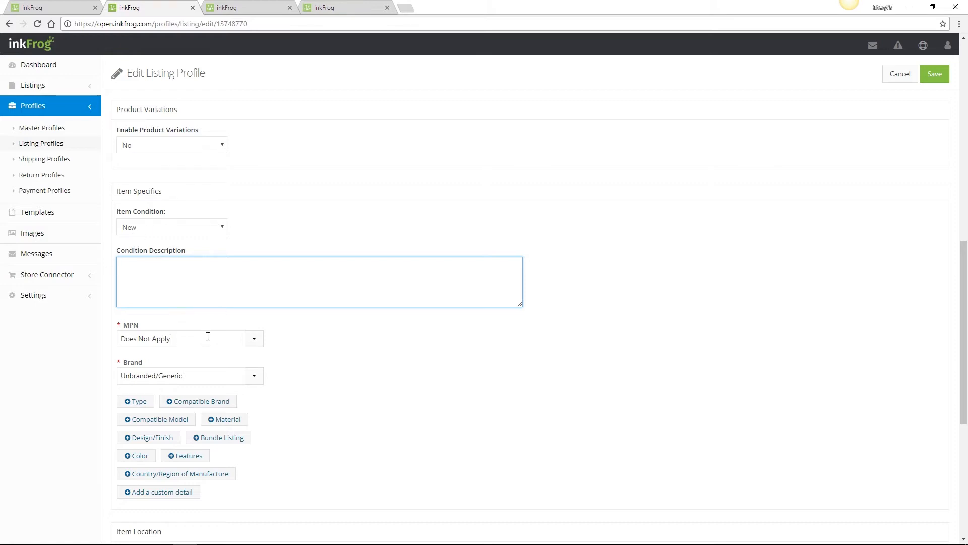
left_click(180, 375)
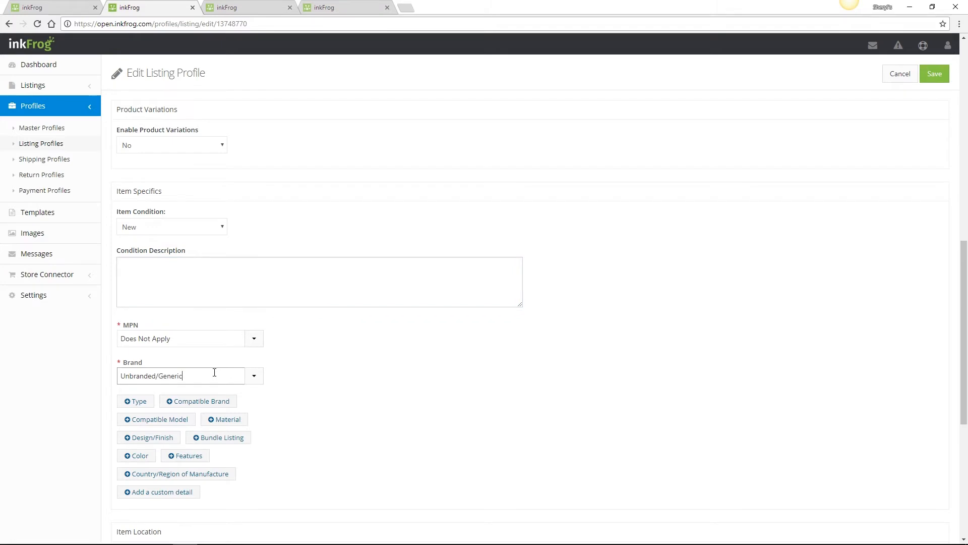
scroll("down", 3)
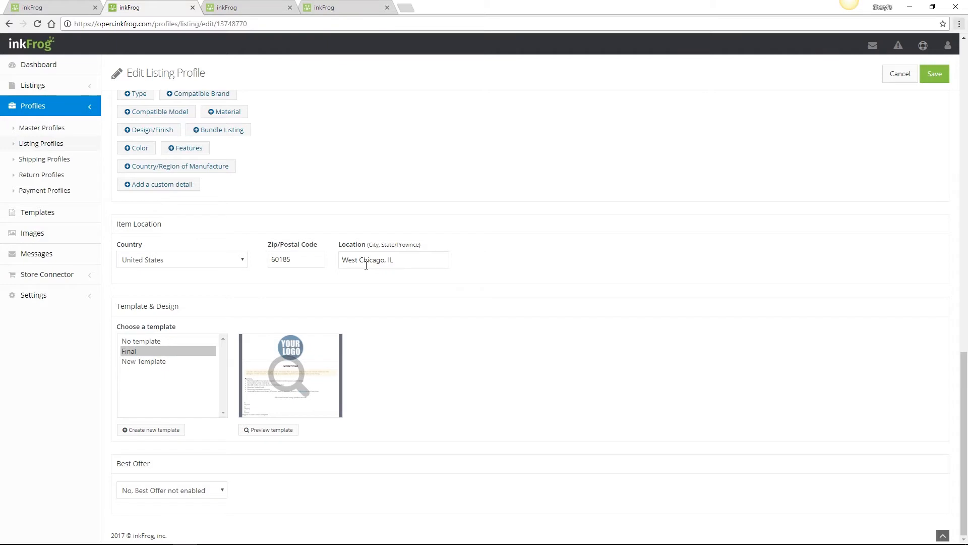
mouse_move(198, 354)
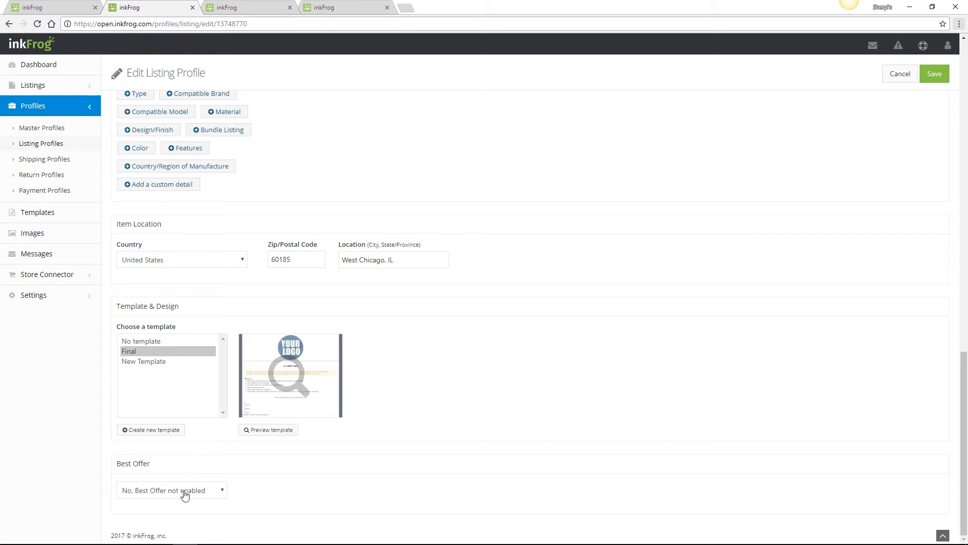
Keep 'No, Best Offer not enabled' and save the Phone cases listing profile.
left_click(172, 490)
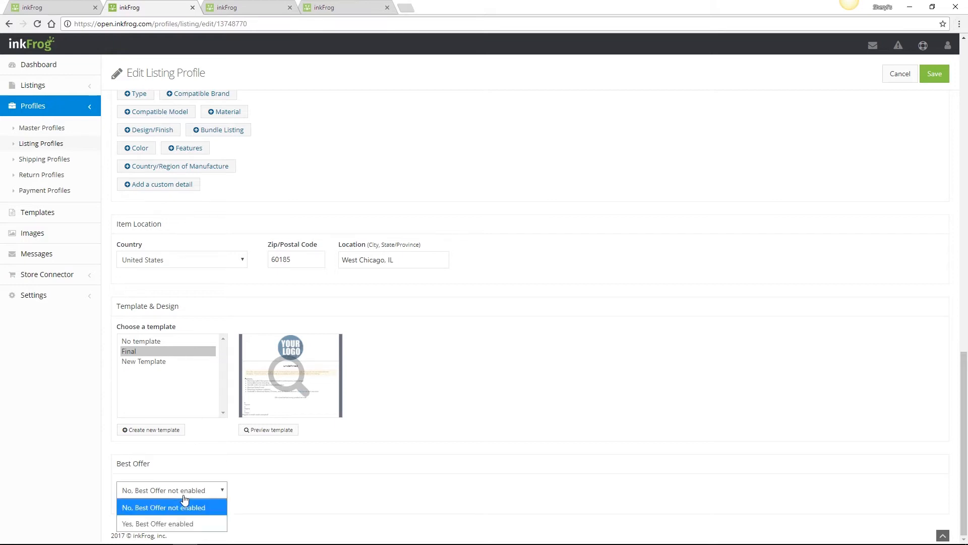
left_click(171, 507)
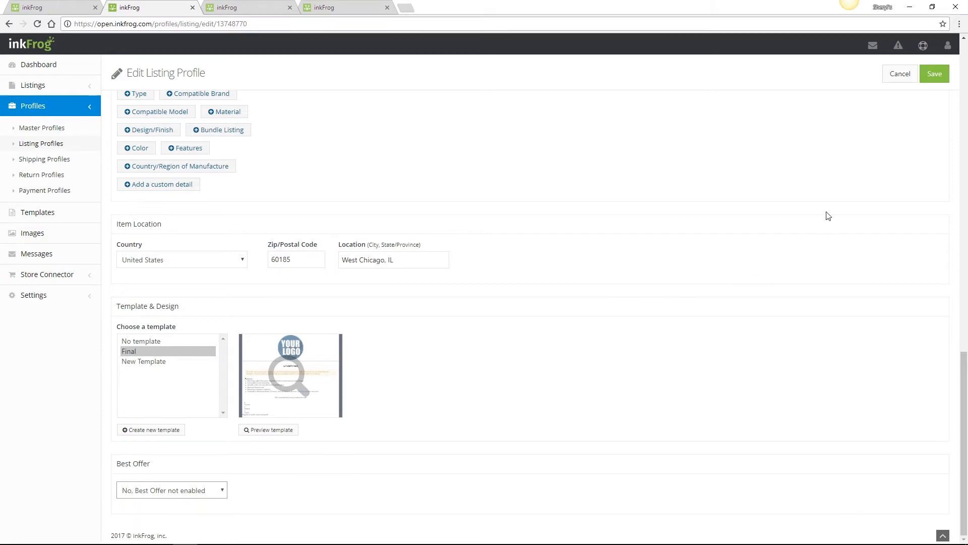
left_click(934, 74)
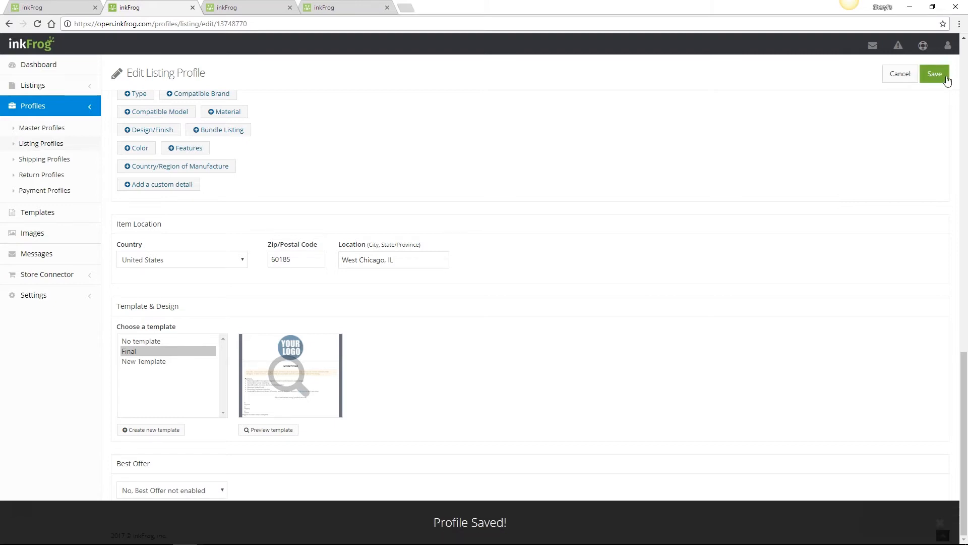
left_click(43, 159)
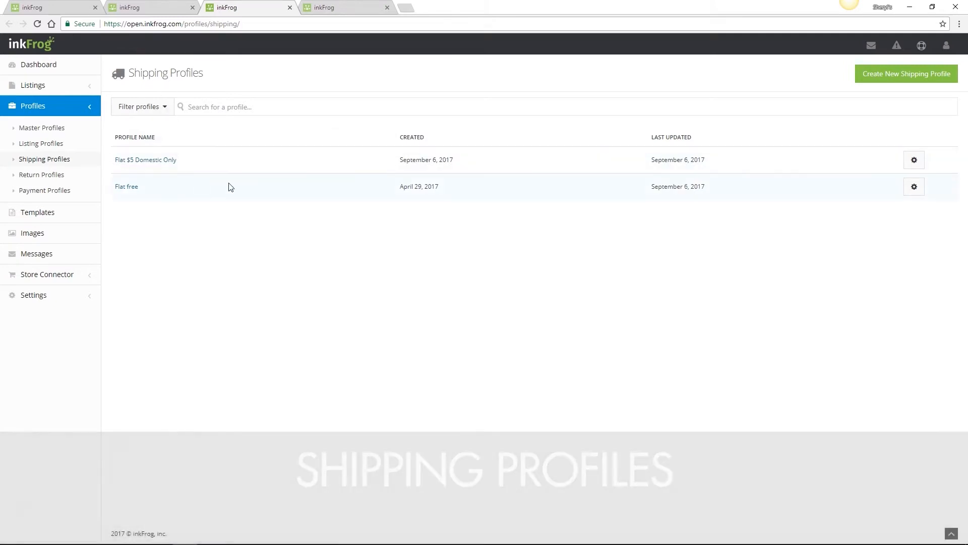
Set Flat $5 Domestic Only handling time to 2 Days and save the shipping profile.
left_click(914, 159)
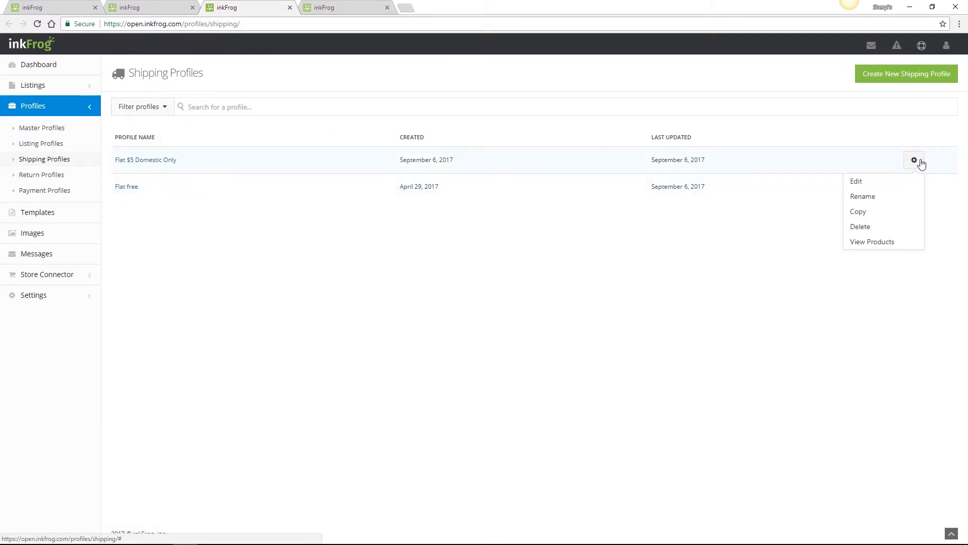
left_click(856, 181)
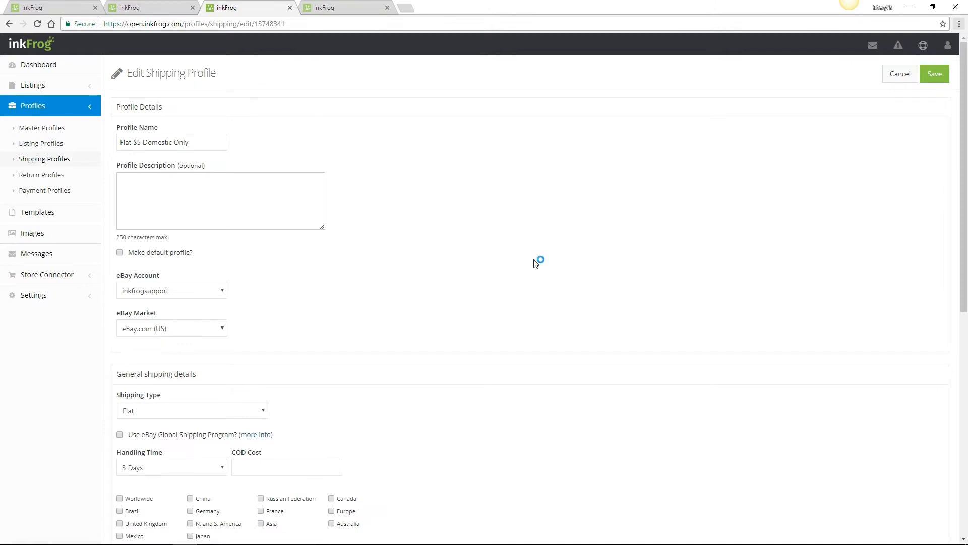
scroll("down", 3)
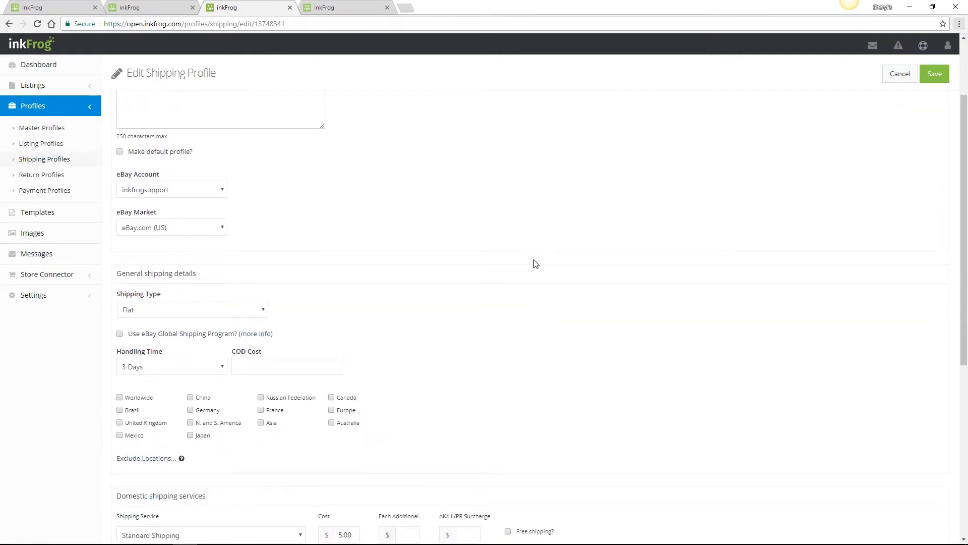
scroll("down", 3)
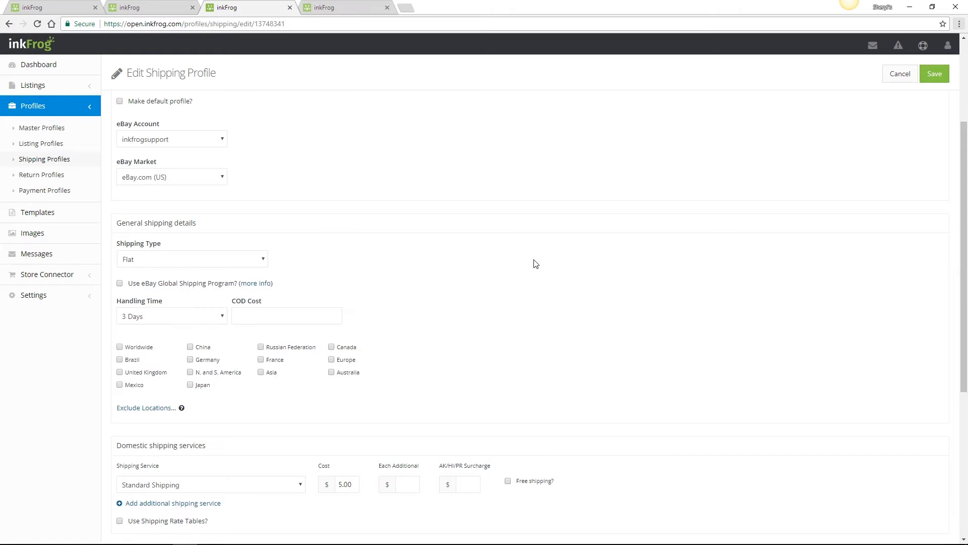
left_click(171, 316)
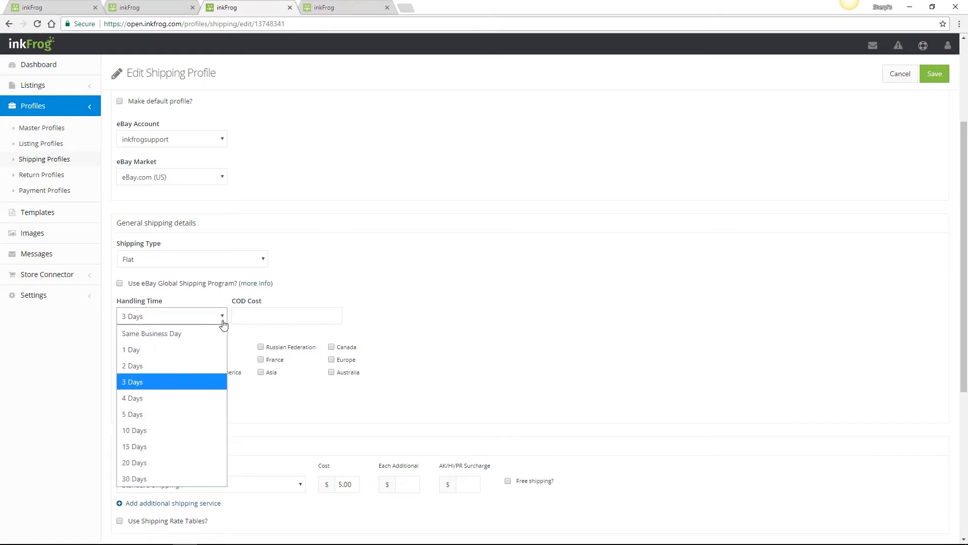
left_click(132, 365)
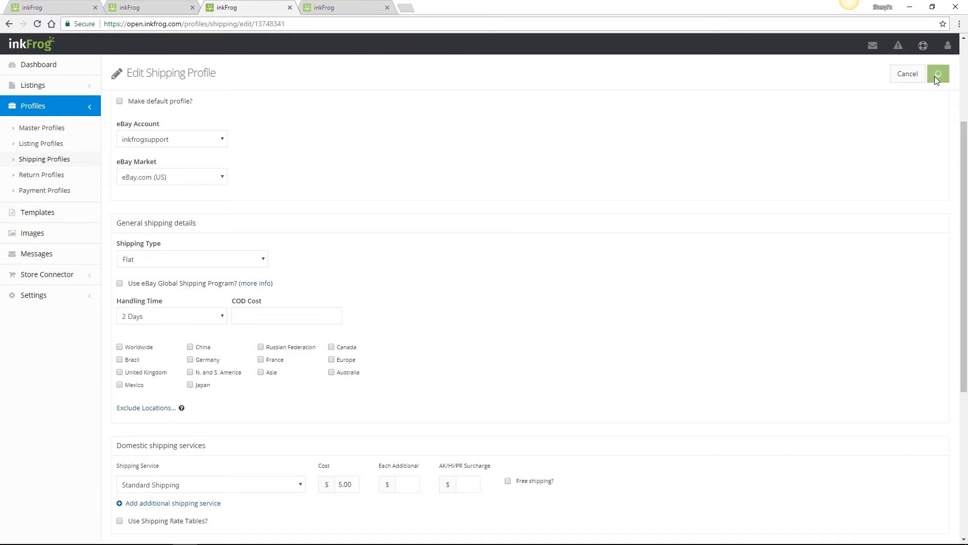
left_click(934, 74)
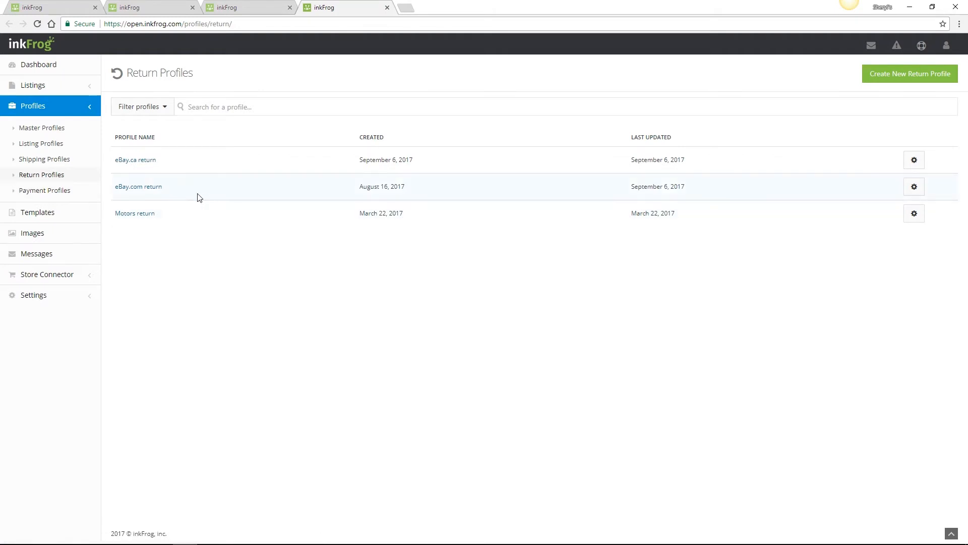
mouse_move(179, 197)
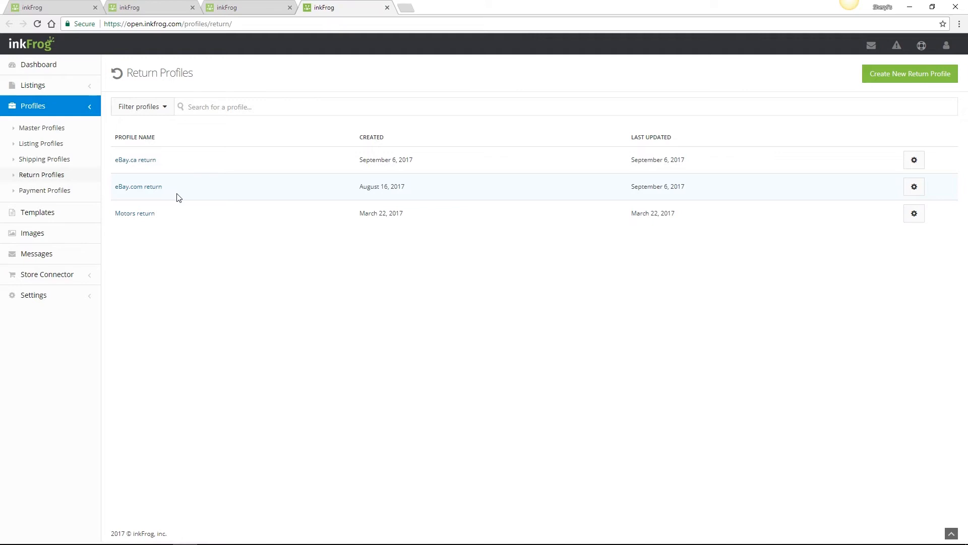
mouse_move(138, 187)
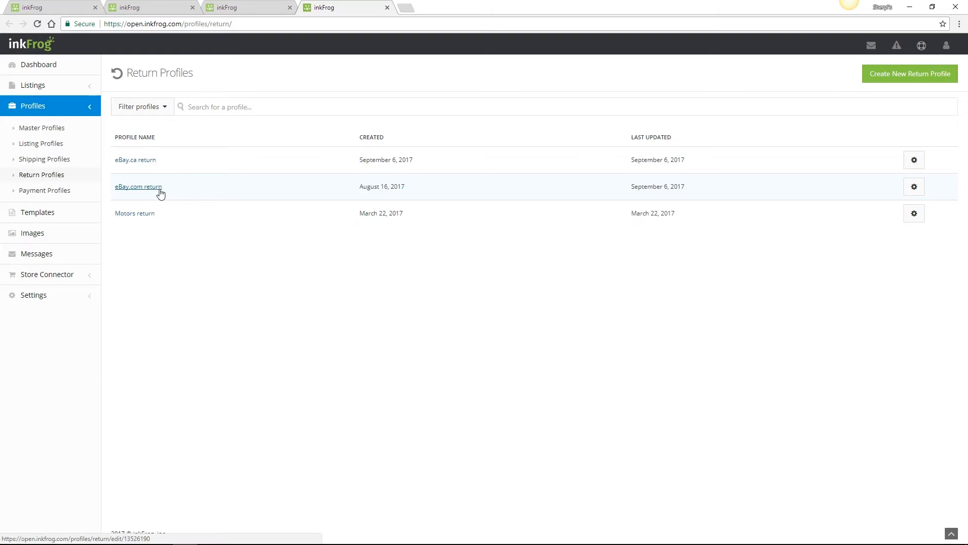
mouse_move(154, 203)
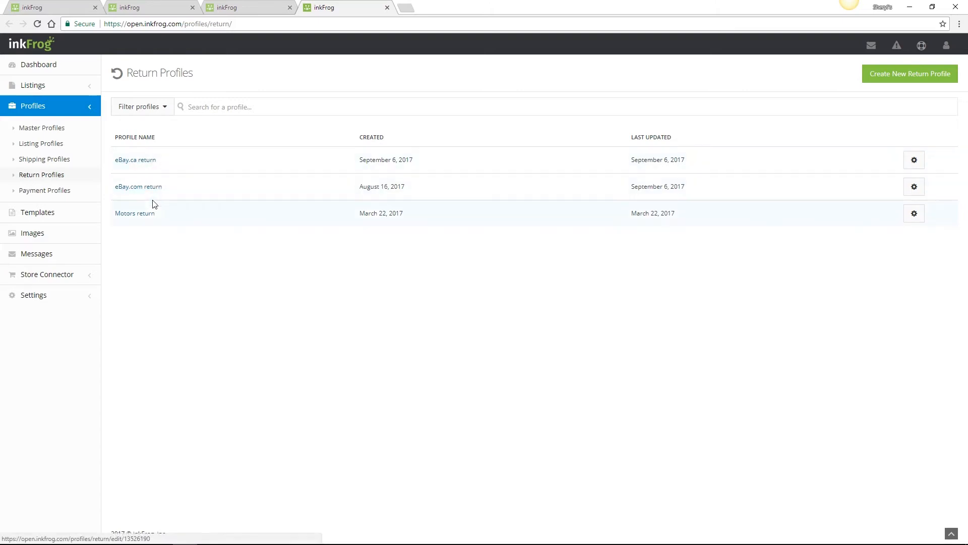
mouse_move(134, 212)
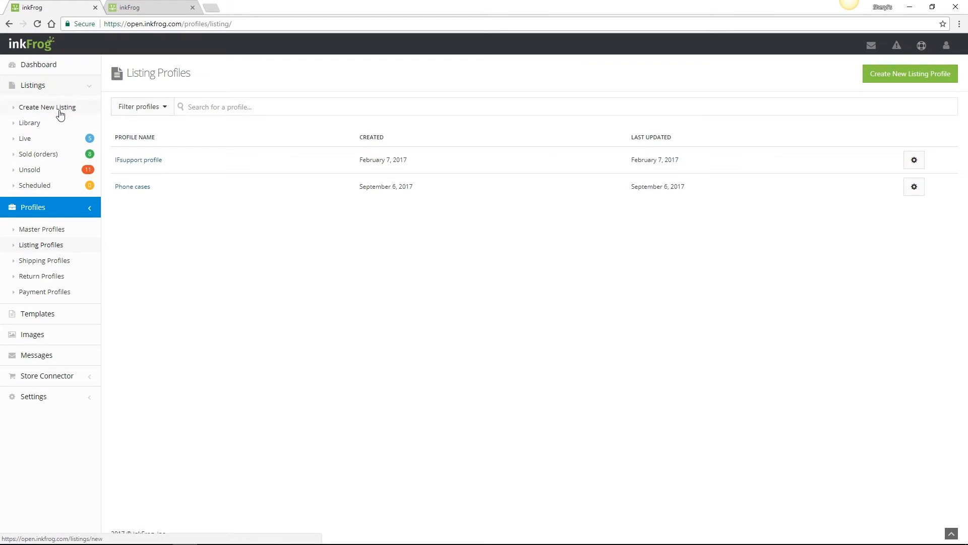
Create a new listing and link the Phone cases listing profile to it.
left_click(48, 107)
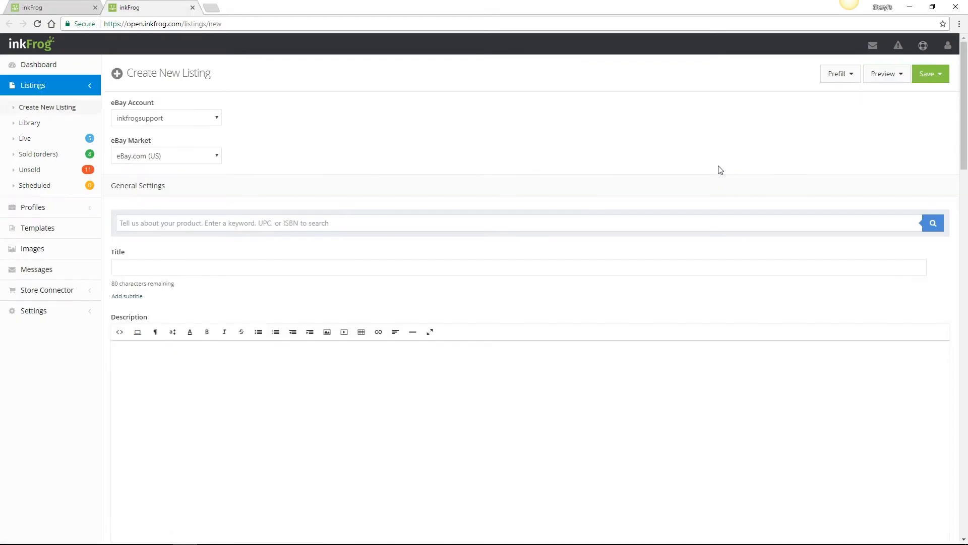
scroll("down", 3)
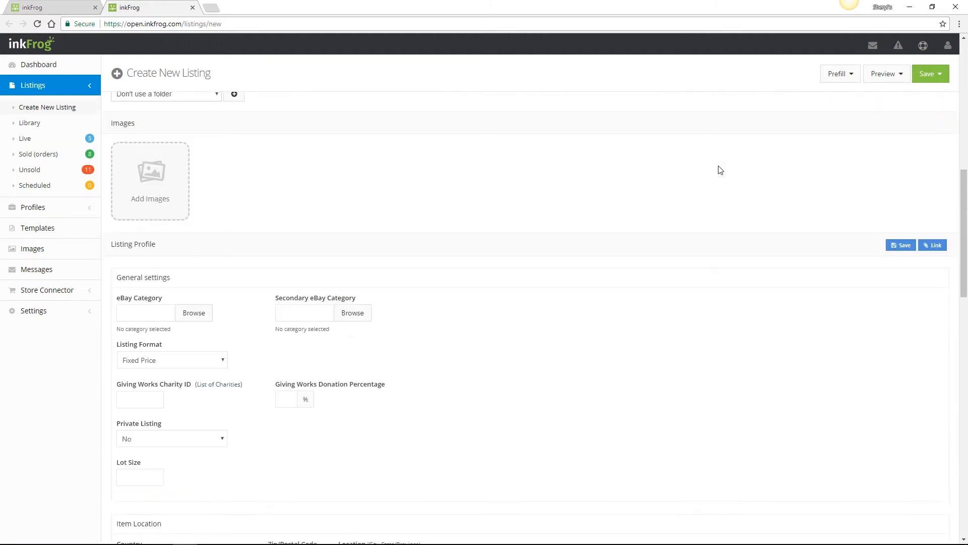
left_click(932, 244)
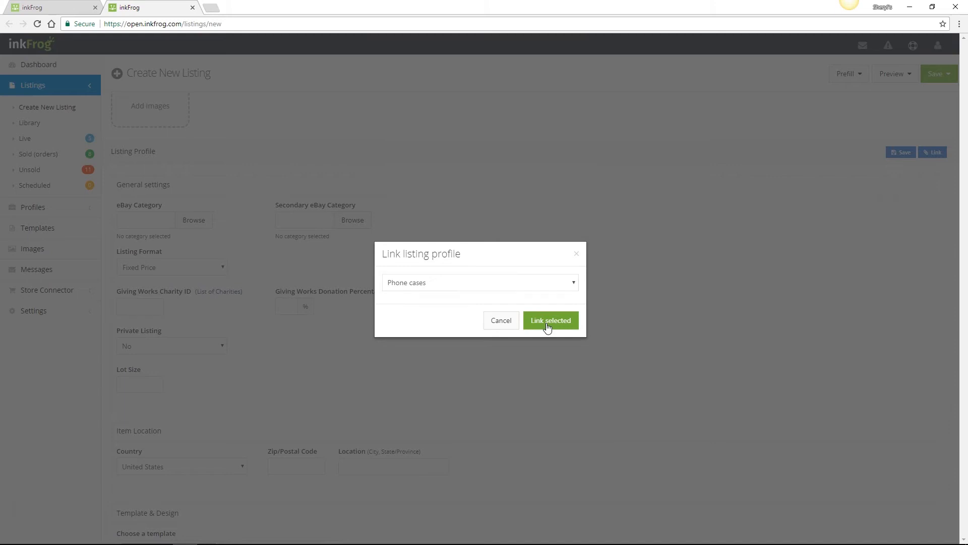
left_click(550, 320)
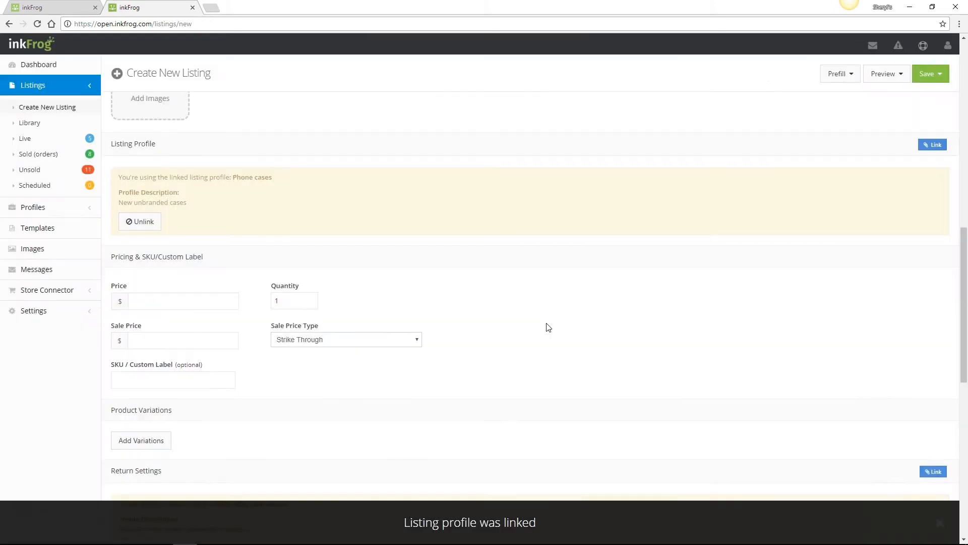
scroll("down", 3)
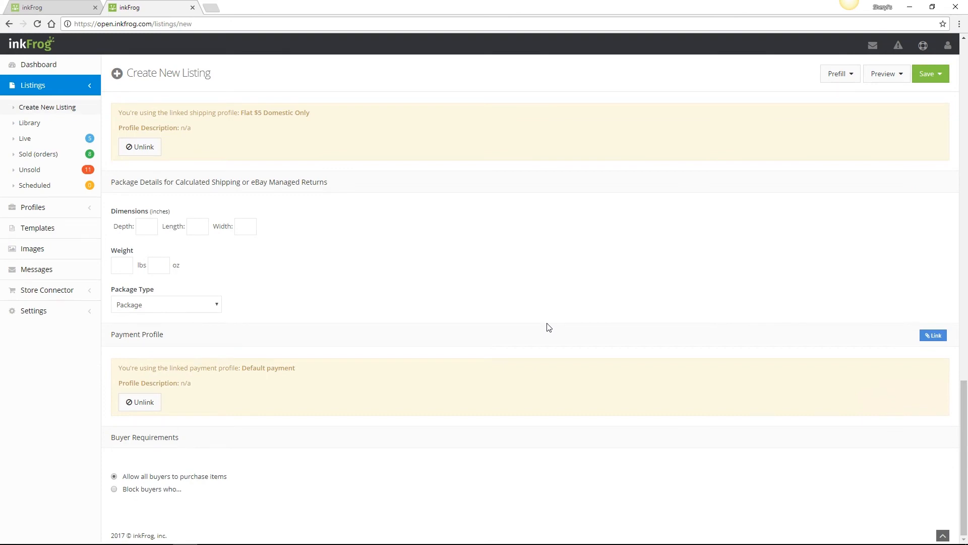
left_click(32, 207)
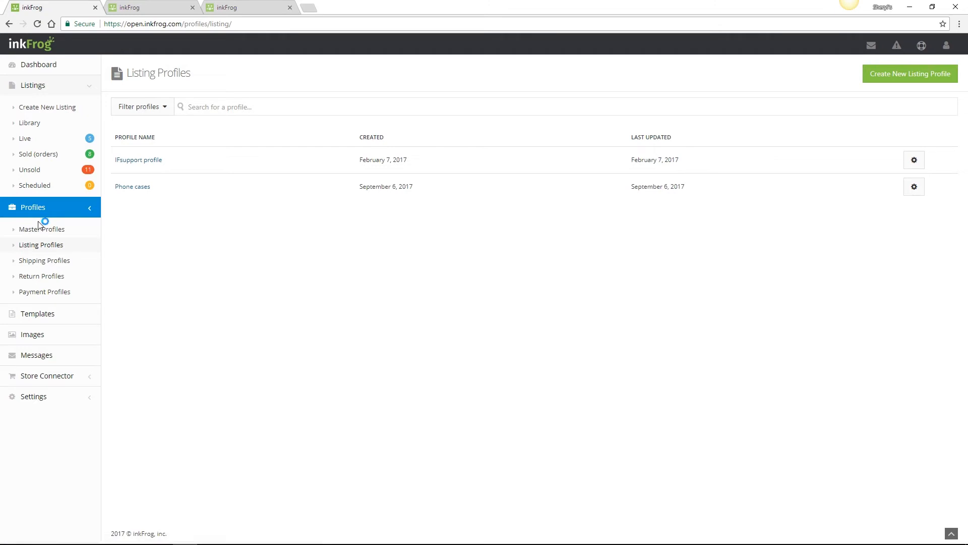
Build a new master profile and save it under the name 'cases'.
left_click(41, 229)
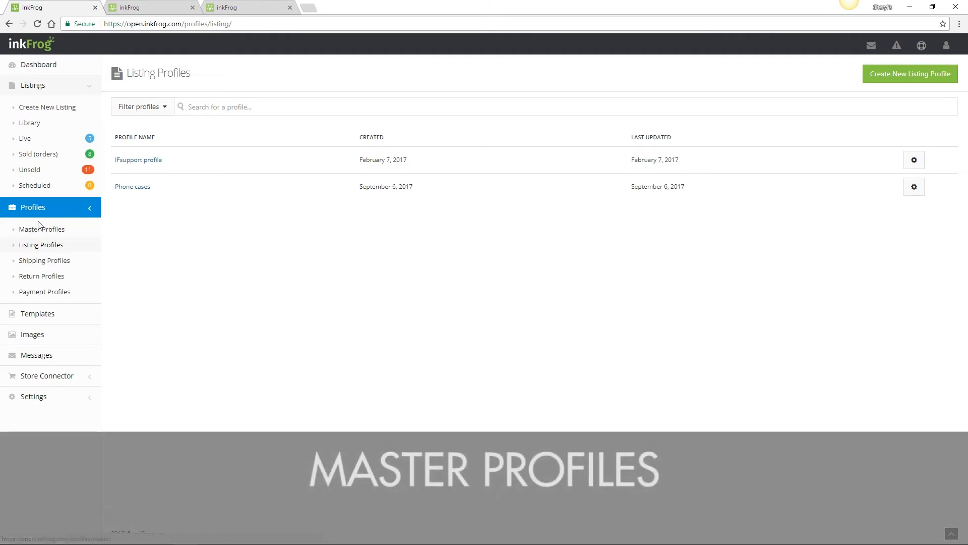
mouse_move(42, 229)
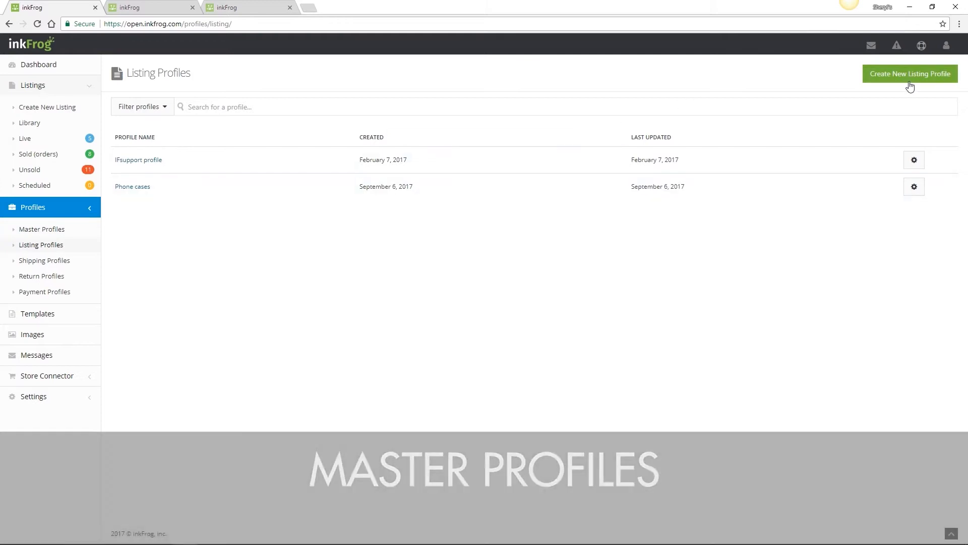
left_click(908, 73)
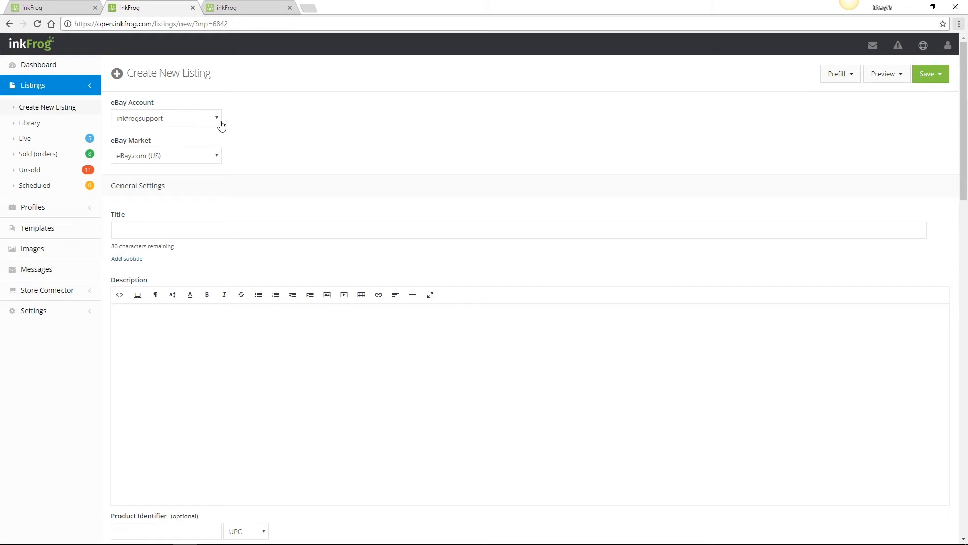
scroll("down", 3)
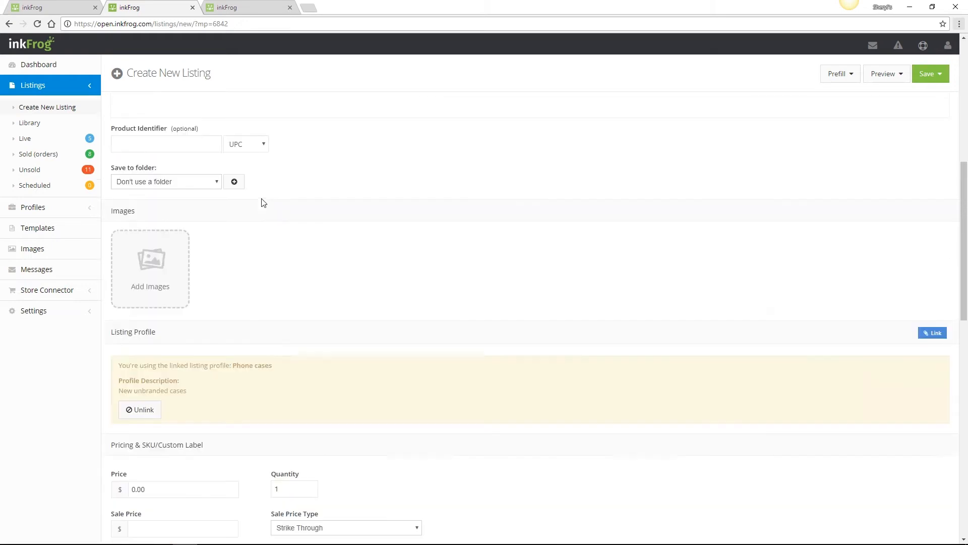
scroll("down", 3)
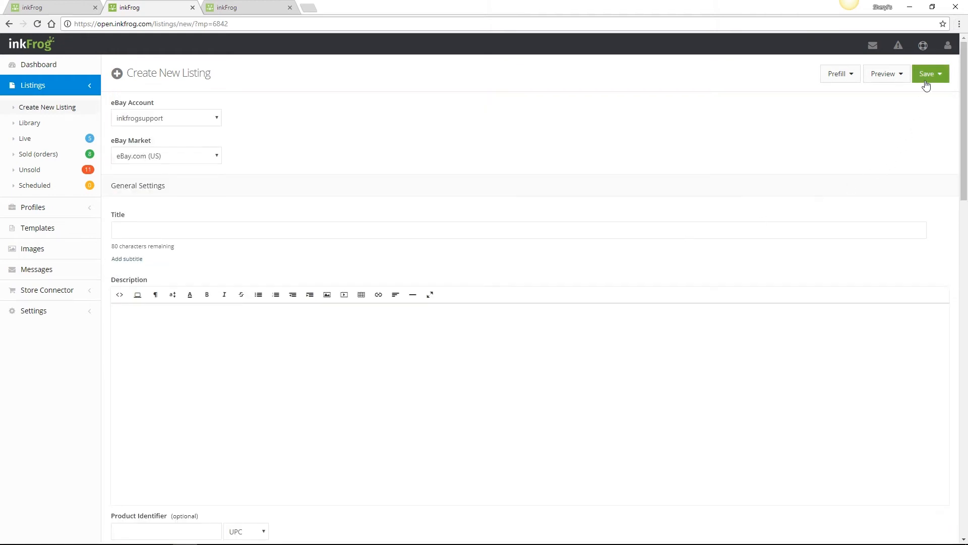
left_click(926, 74)
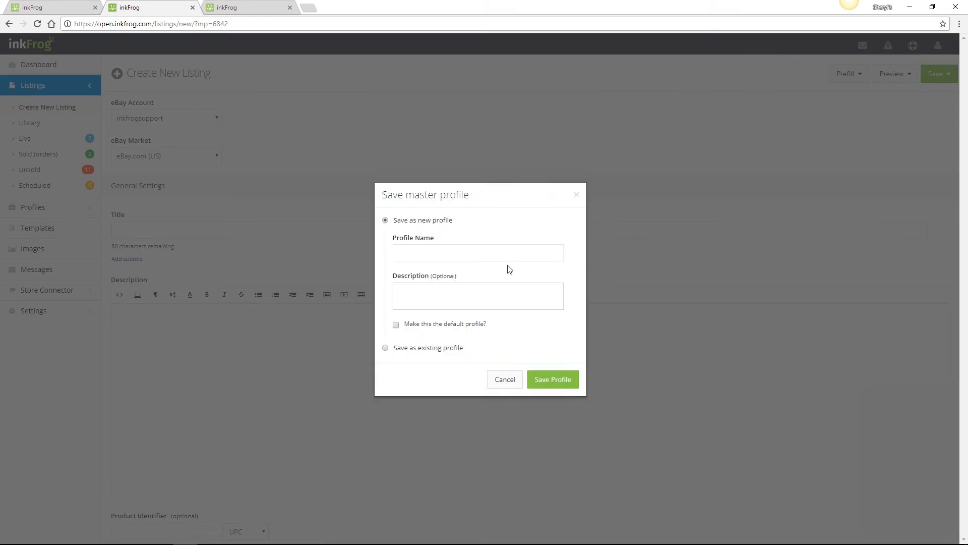
type("cases")
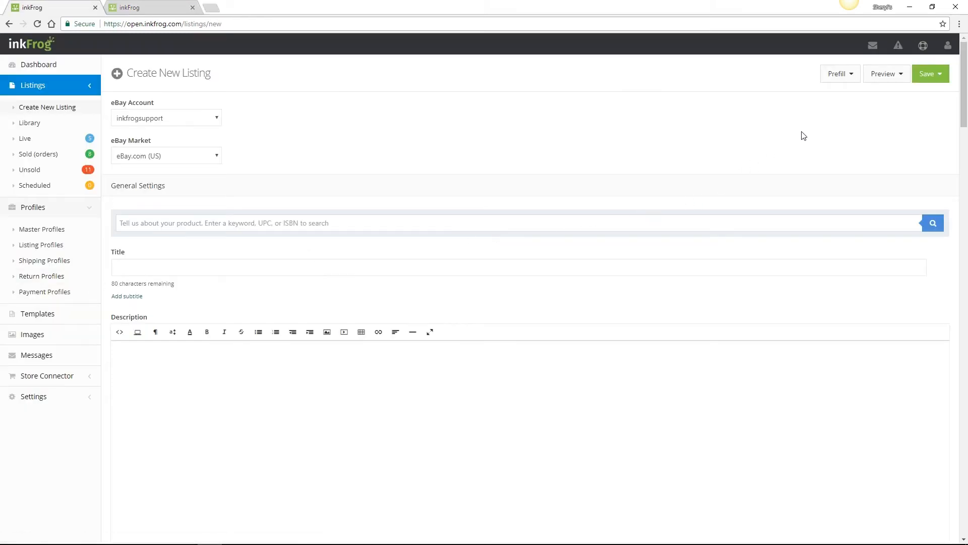
Prefill the listing form from the 'cases' master profile.
left_click(838, 73)
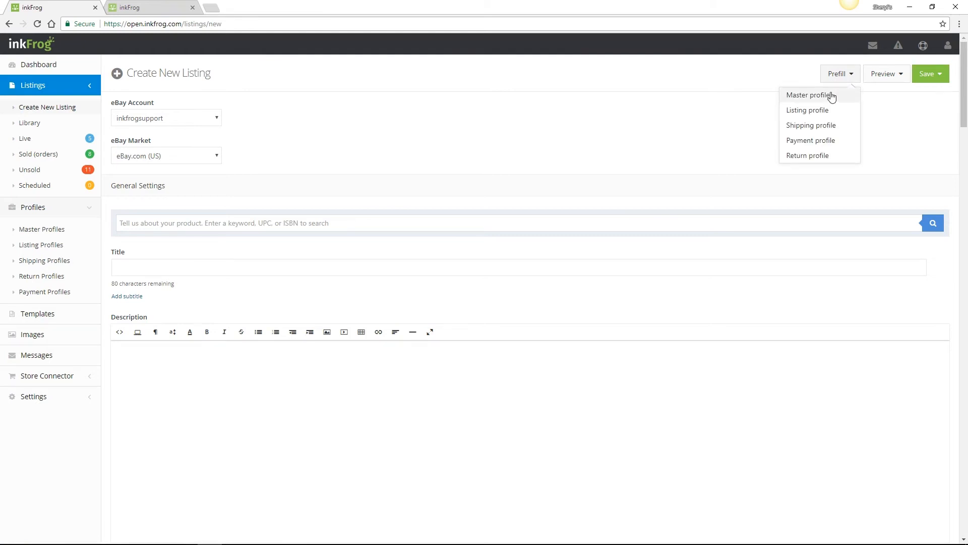
left_click(810, 95)
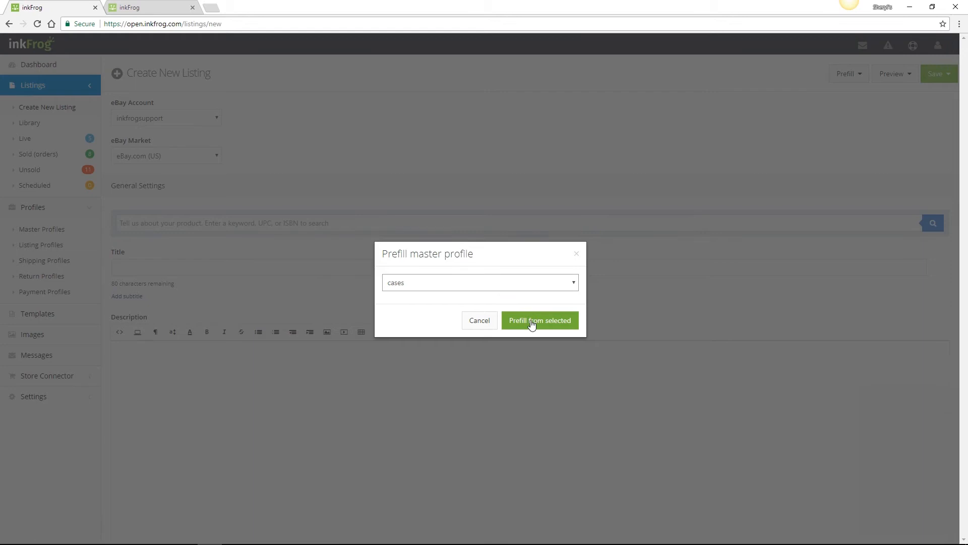
left_click(539, 320)
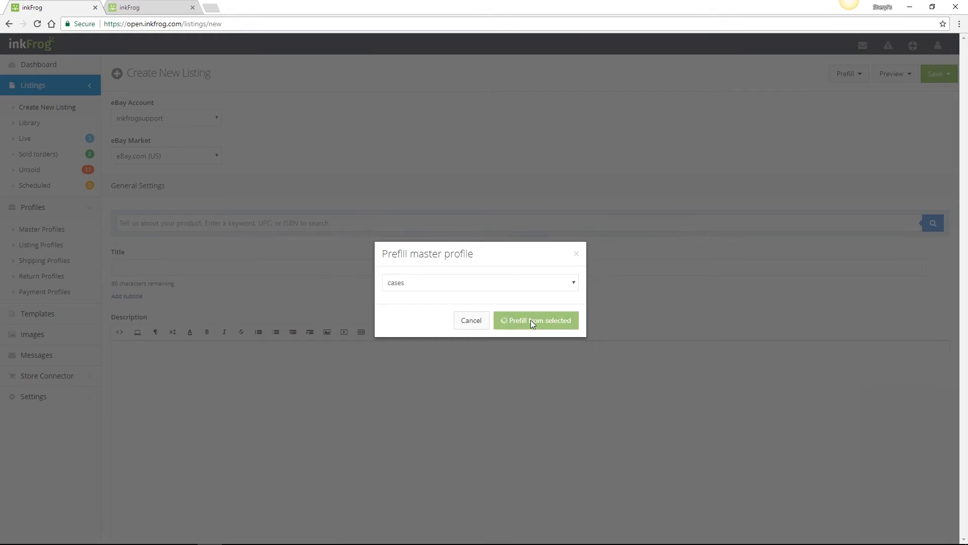
left_click(536, 320)
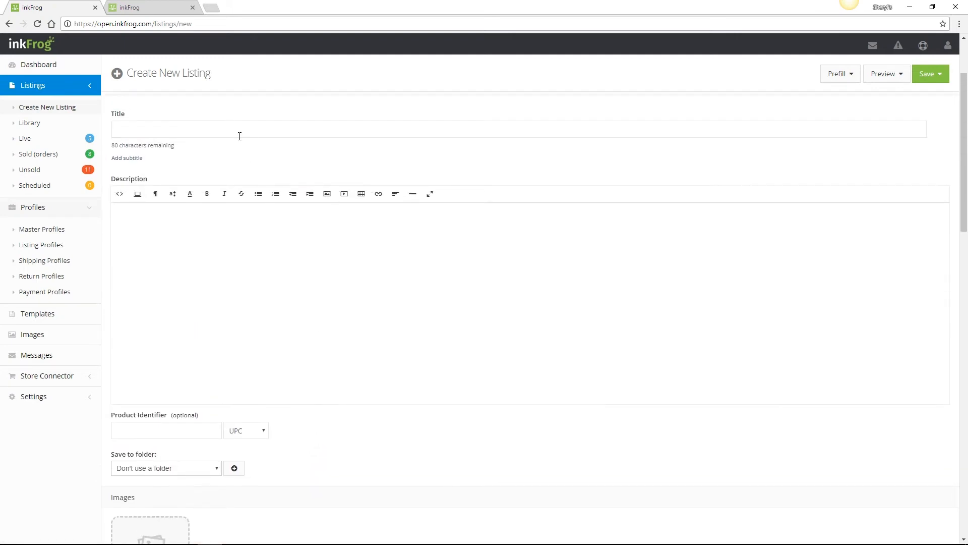
Review the linked Phone cases, eBay.com return, Flat $5 shipping and Default payment profiles, then go to the Library.
scroll("down", 3)
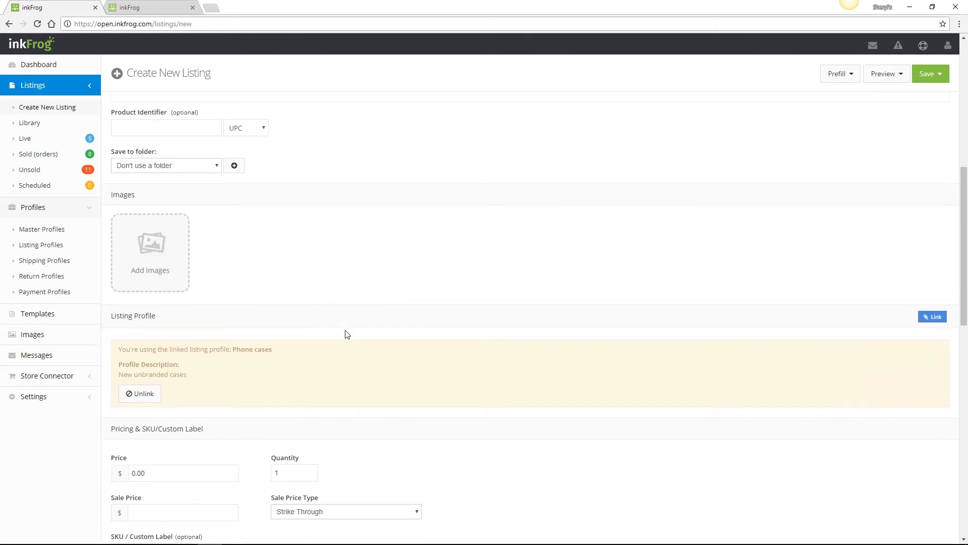
mouse_move(224, 369)
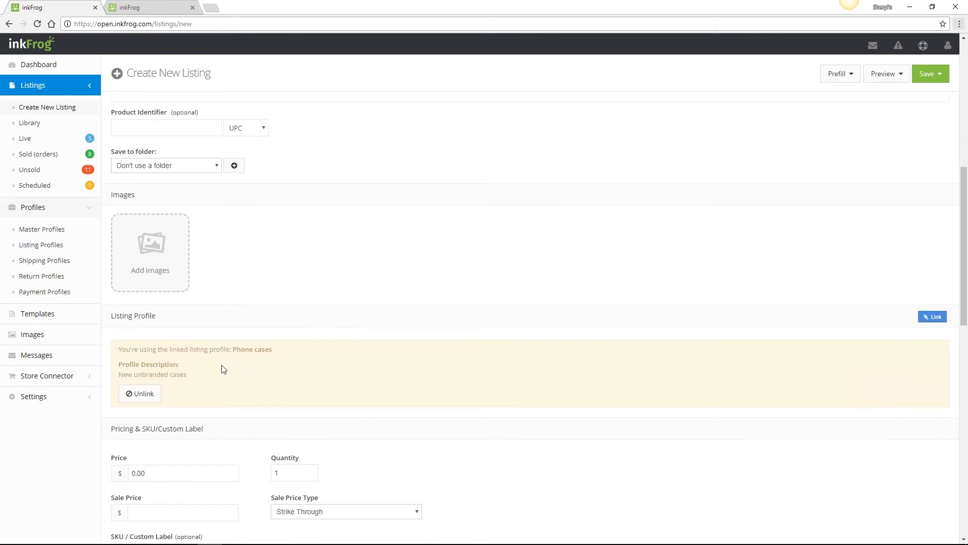
scroll("down", 3)
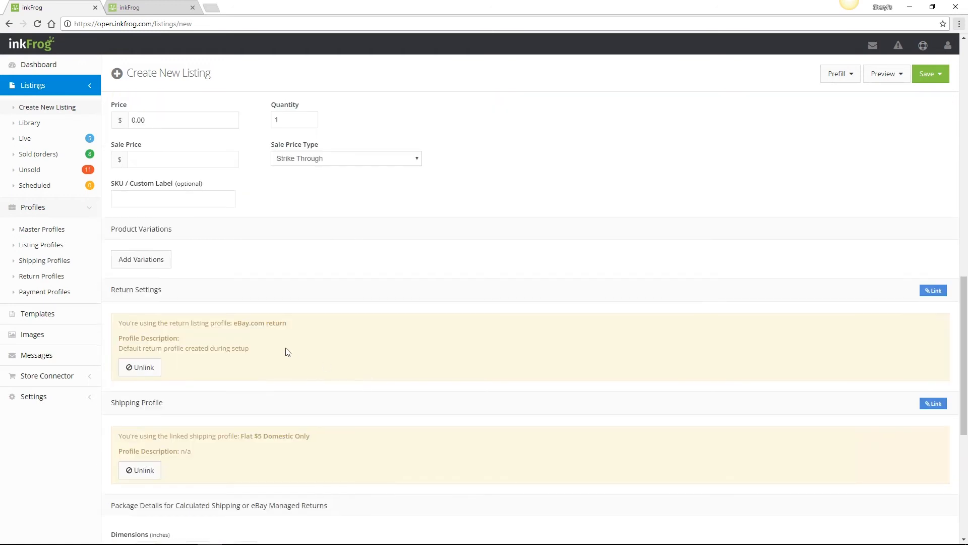
scroll("down", 3)
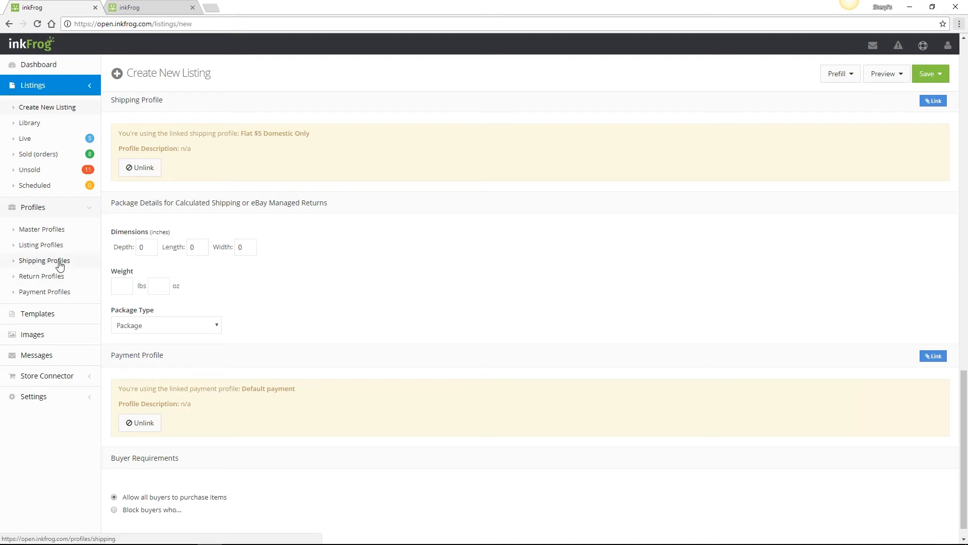
mouse_move(45, 292)
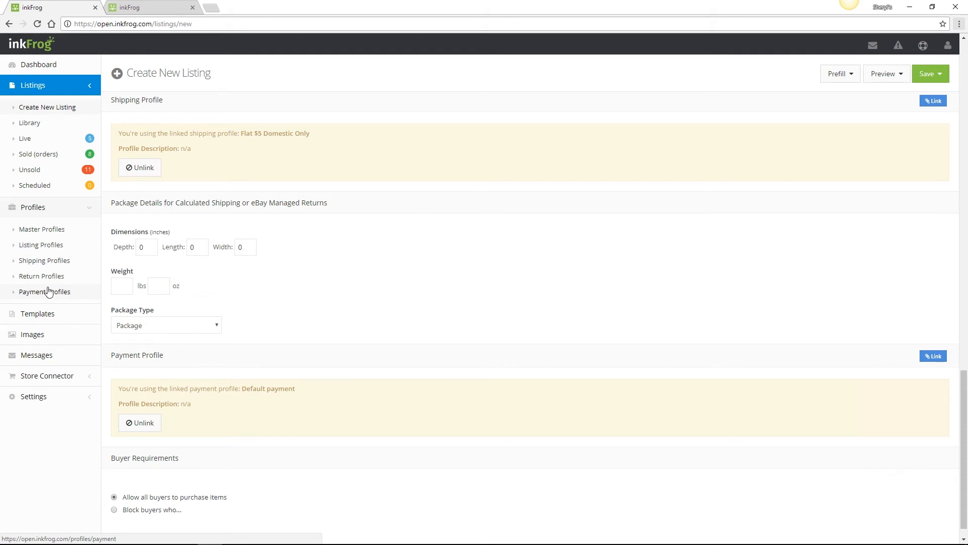
left_click(29, 122)
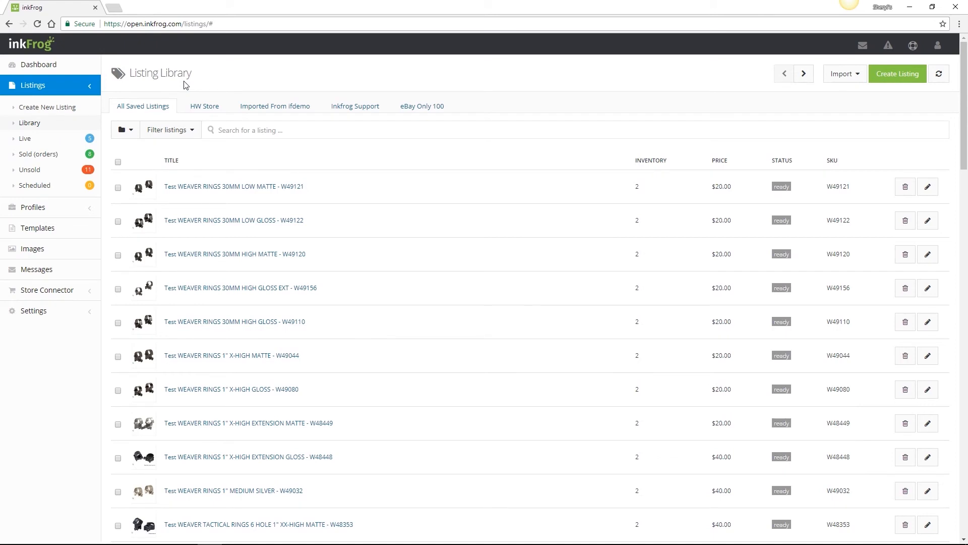
Filter the Listing Library to listings with Price greater than 19.99.
left_click(169, 130)
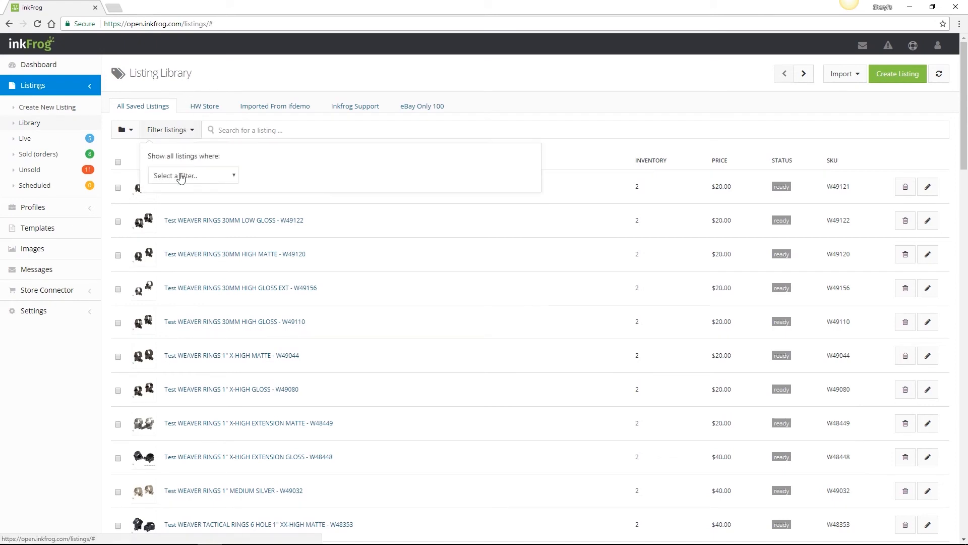
left_click(192, 175)
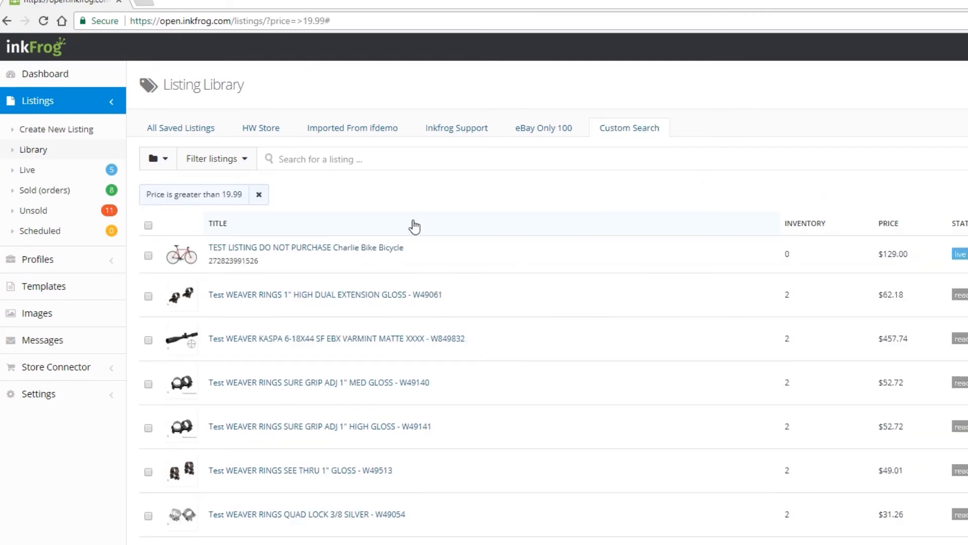
mouse_move(399, 222)
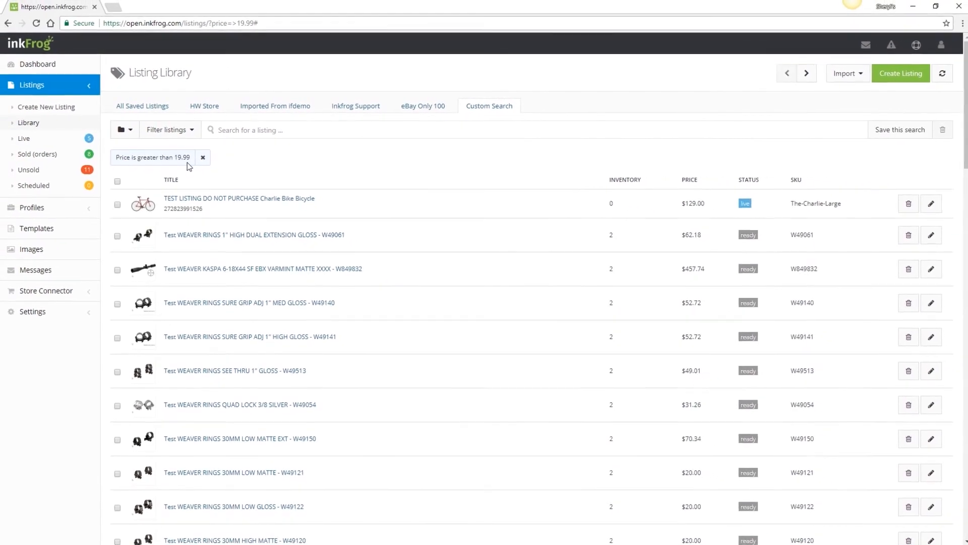
Select all filtered listings and choose Shipping Profile as the bulk-assign profile type.
left_click(117, 179)
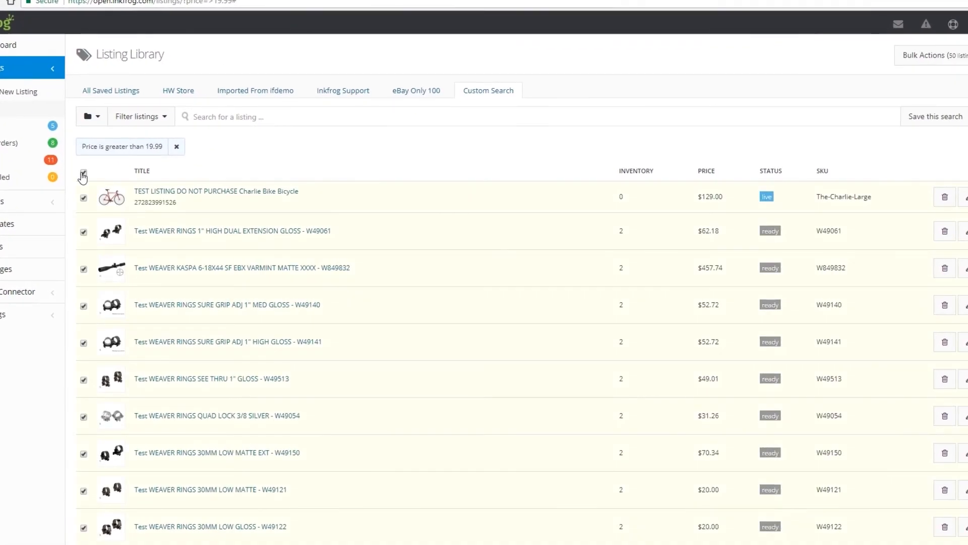
left_click(929, 62)
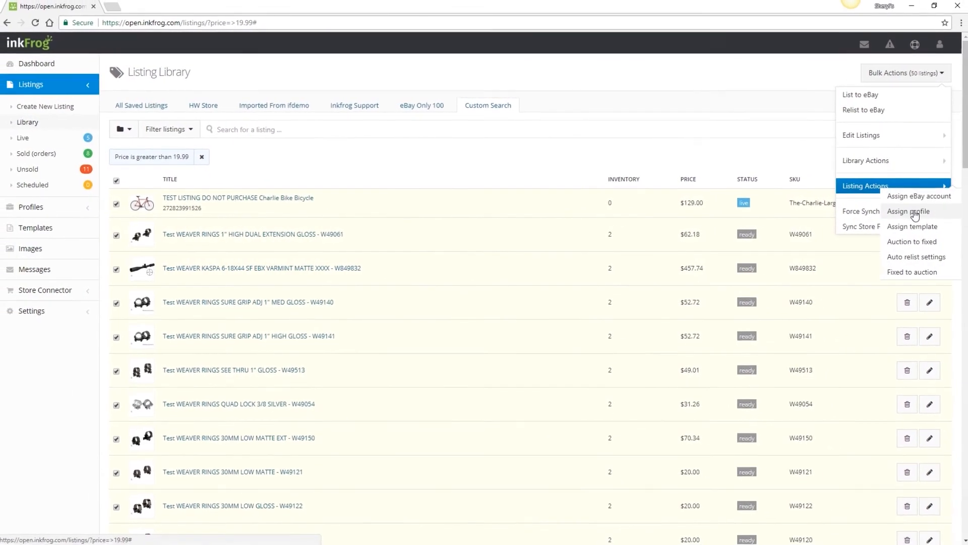
left_click(908, 211)
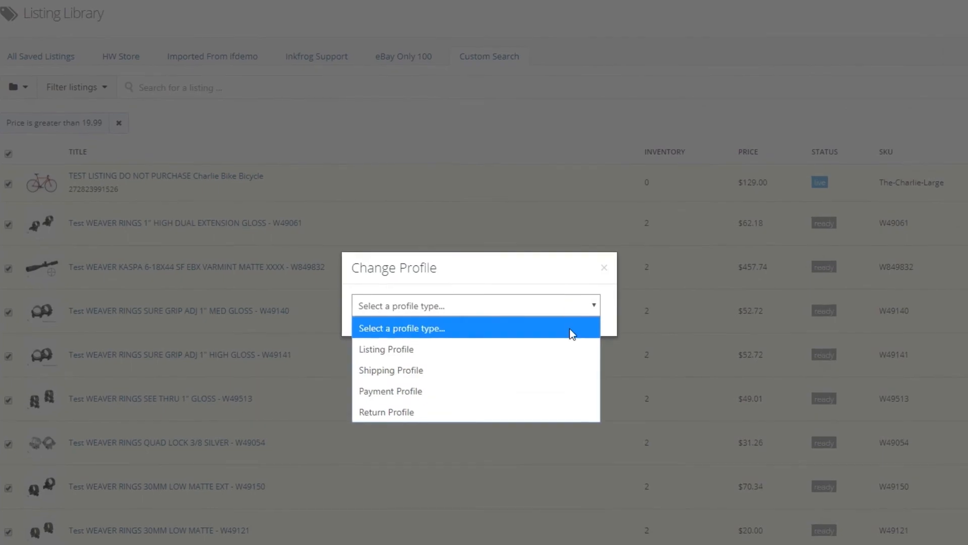
left_click(392, 370)
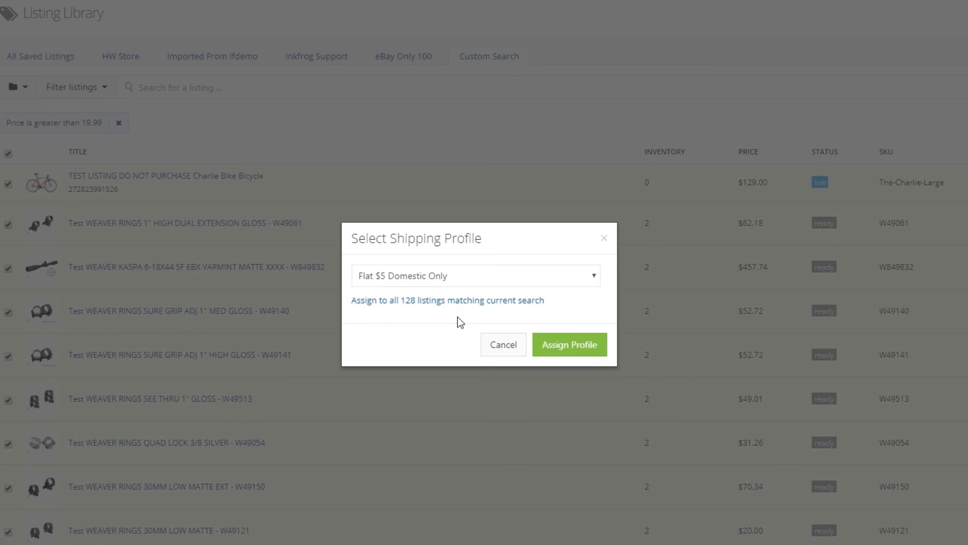
mouse_move(96, 108)
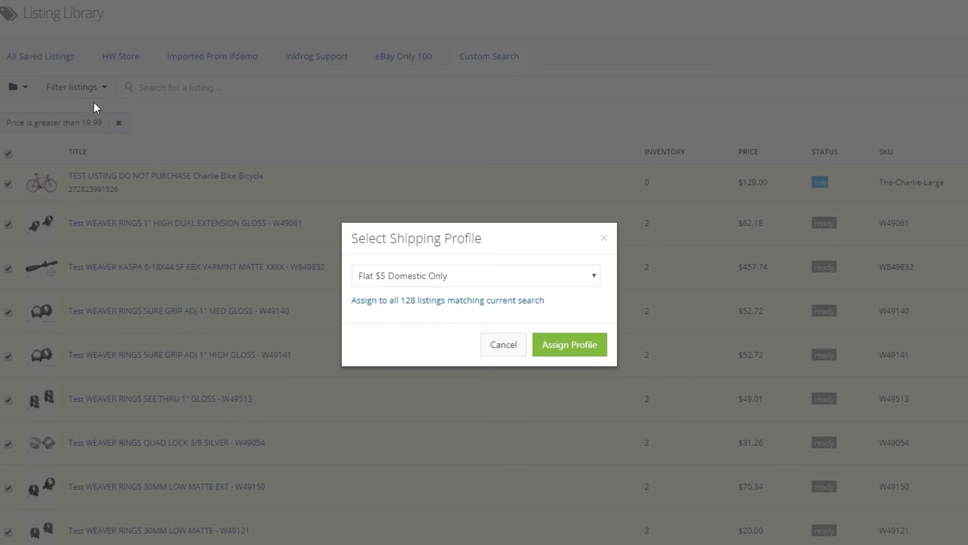
mouse_move(421, 343)
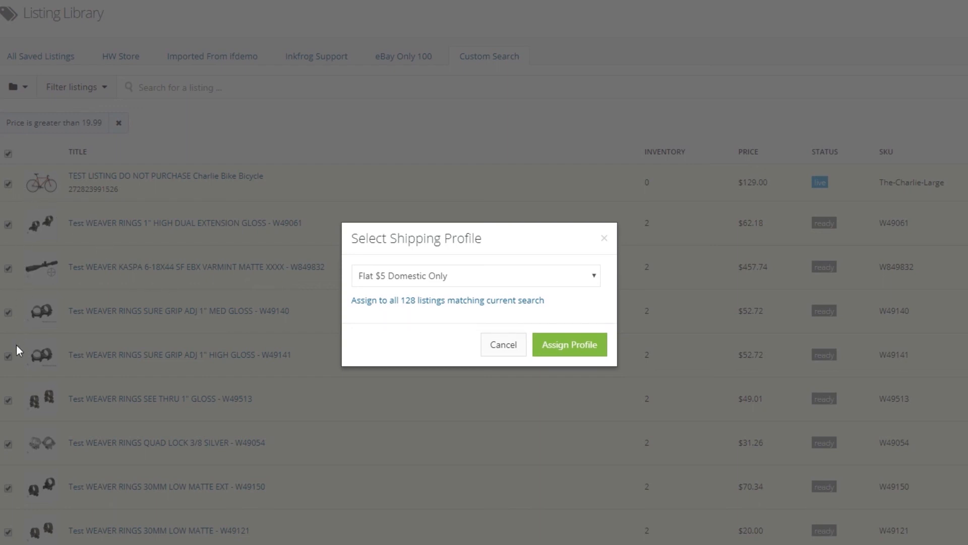
mouse_move(532, 370)
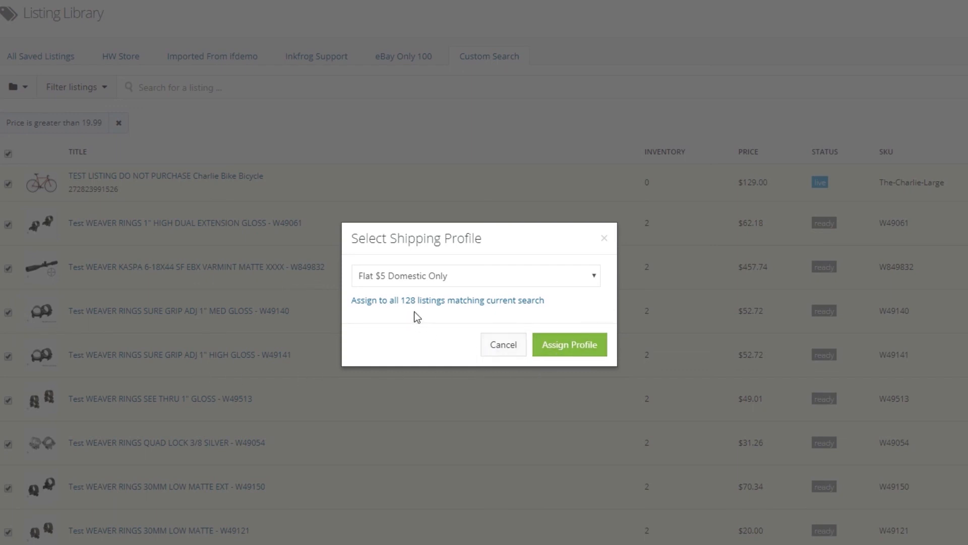
mouse_move(416, 308)
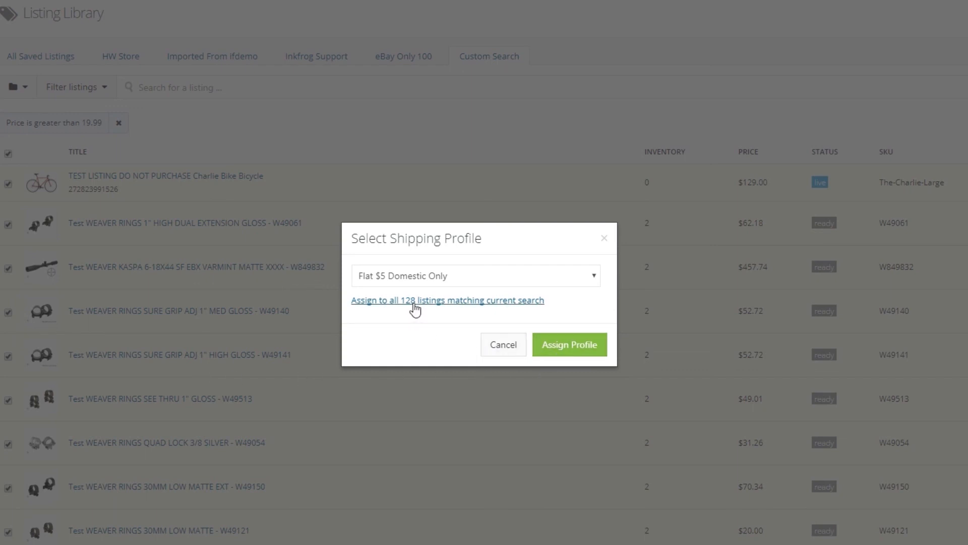